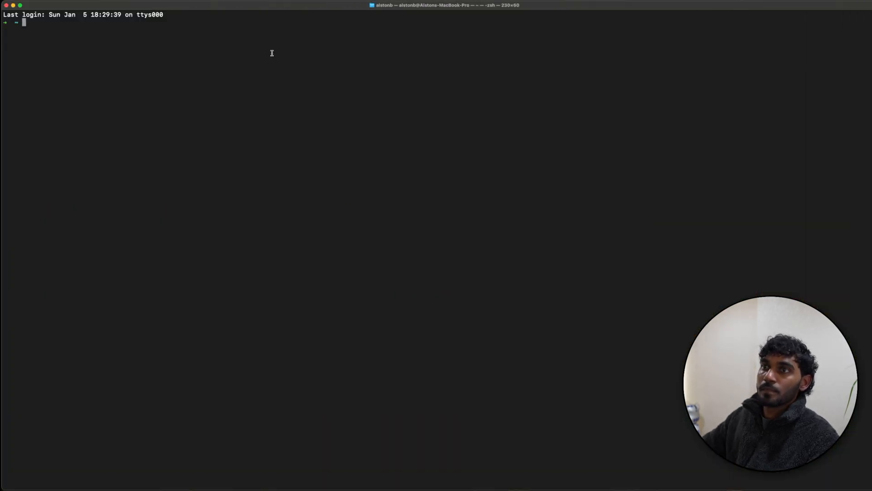
type("ssh alstonb@10.0.0.26")
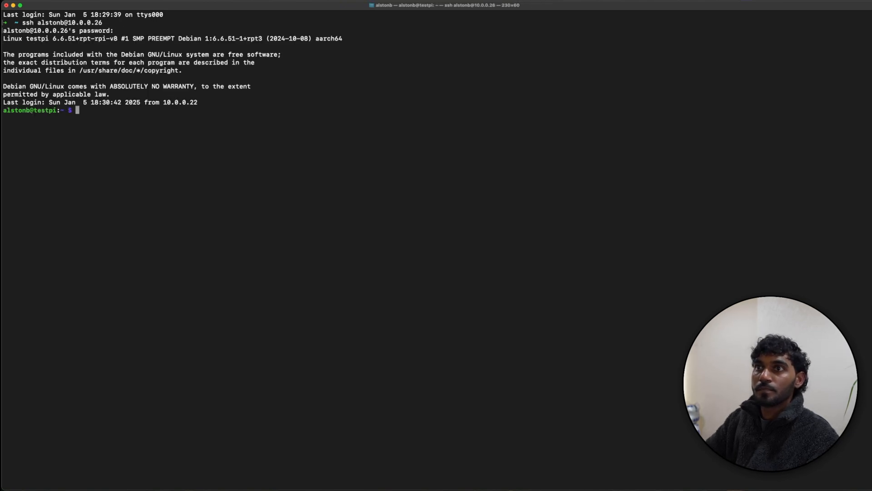
mouse_move(336, 133)
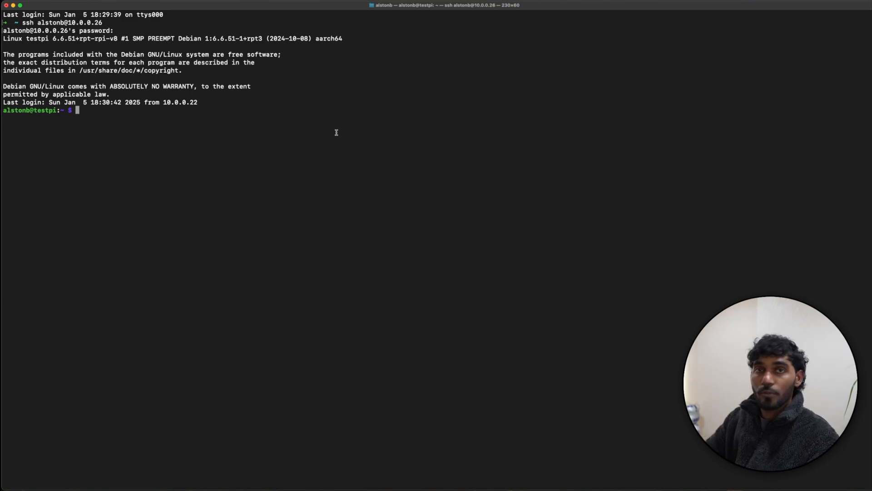
- Refresh the package lists with sudo apt-get update, then upgrade, confirming with y
type("sudo apt")
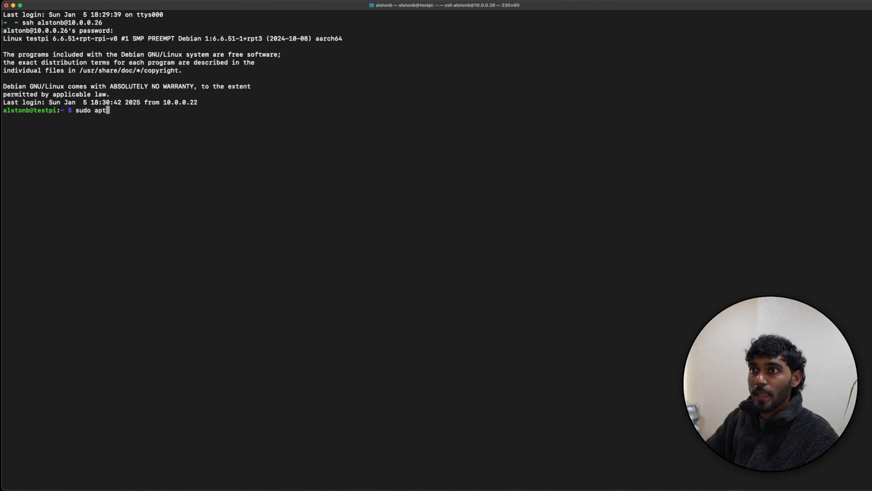
type("-get update")
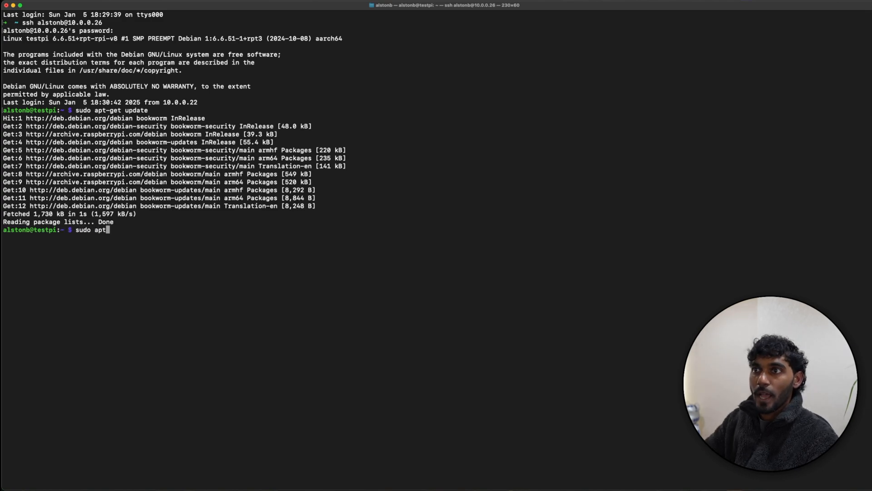
type("-get upgrade")
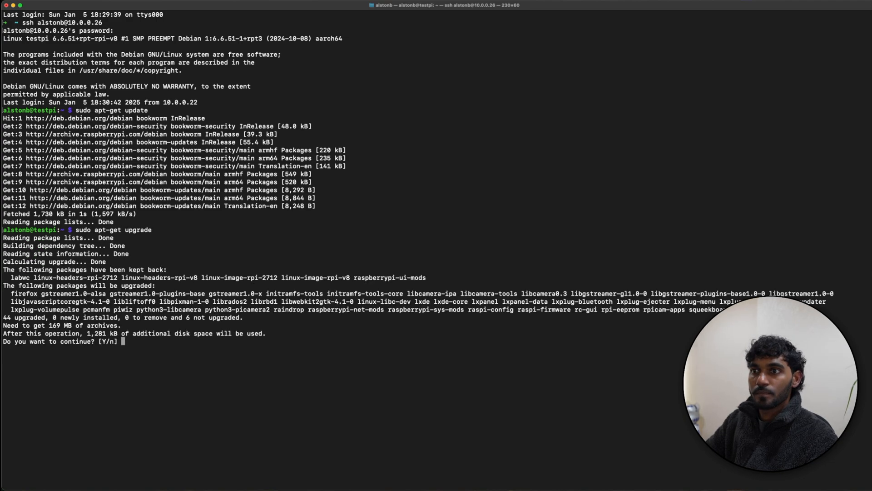
type("y")
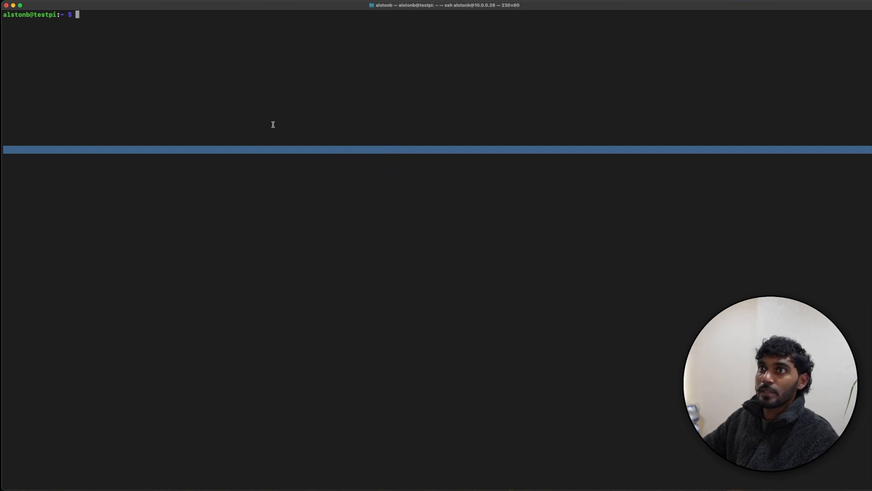
- Download and run the get-docker.sh convenience script from test.docker.com, then clear the screen
type("curl -fsSL test.docker.com -o get-docker.sh && sh get-docker.sh")
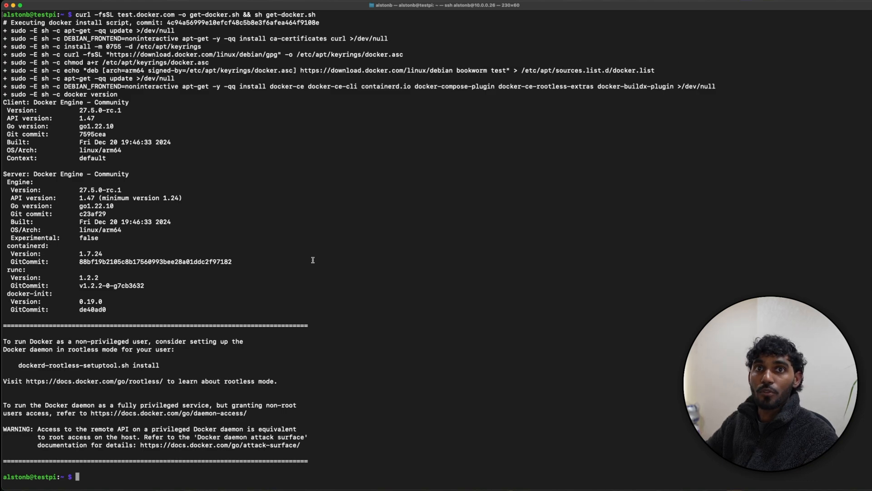
mouse_move(362, 238)
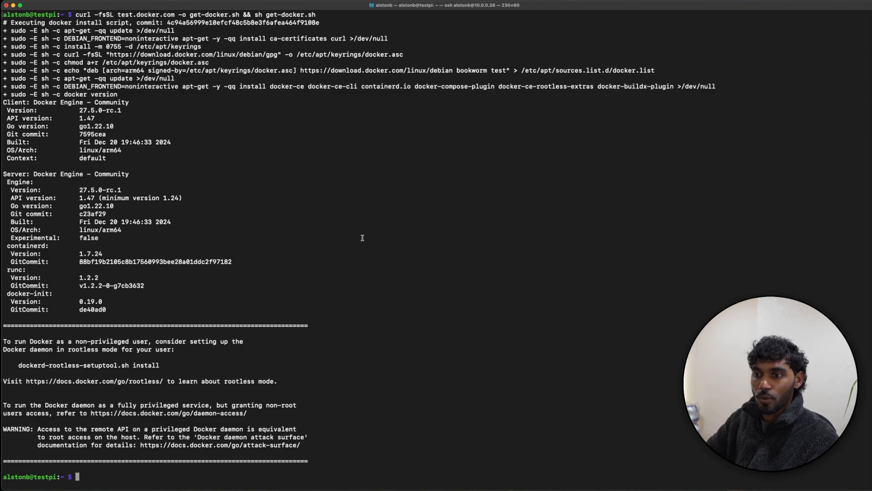
type("cl")
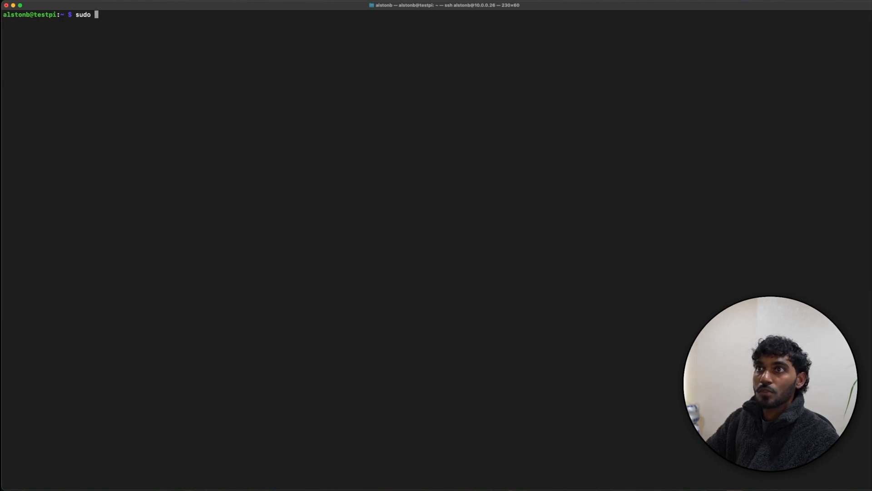
- Run sudo usermod -aG docker ${USER} to add the current user to the docker group
type("usermod")
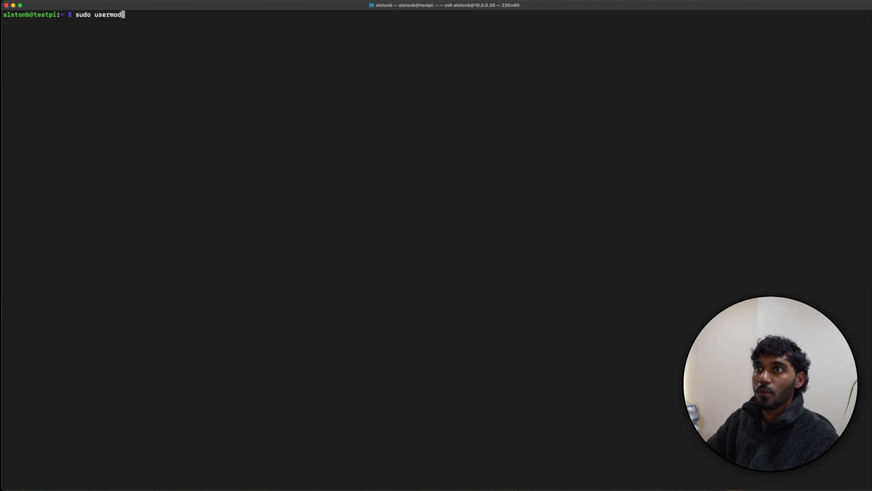
type("-A")
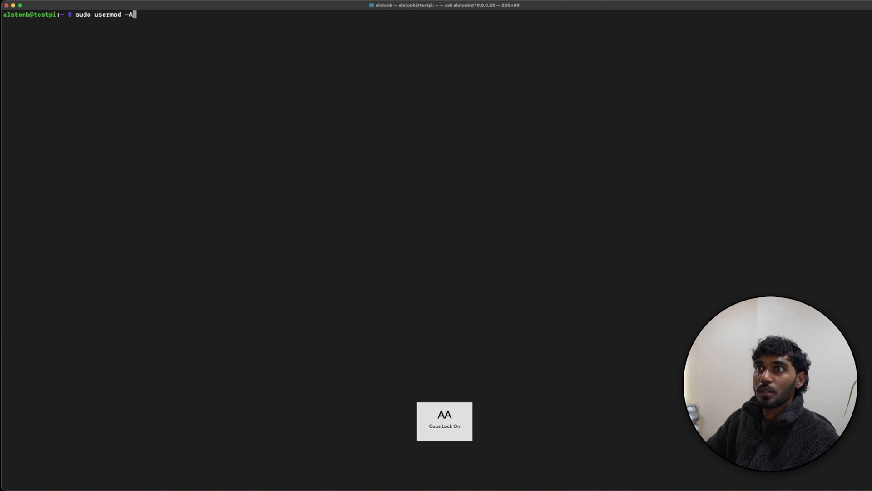
type("aG")
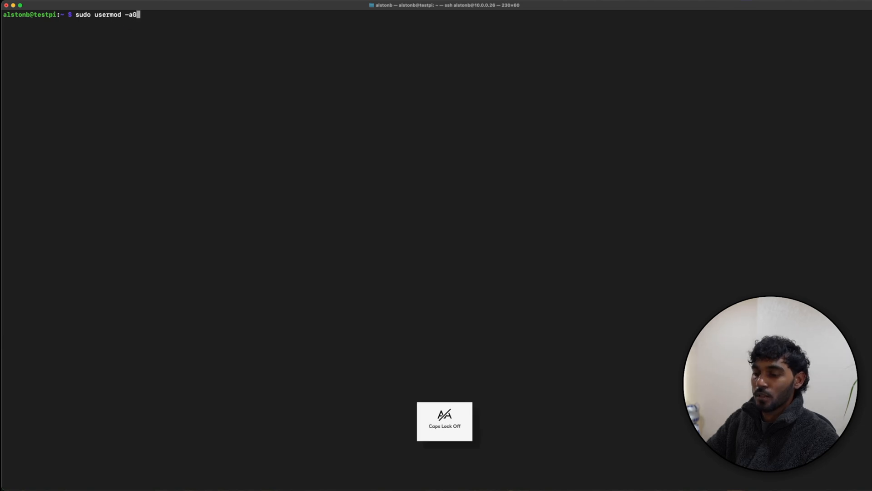
type("docker")
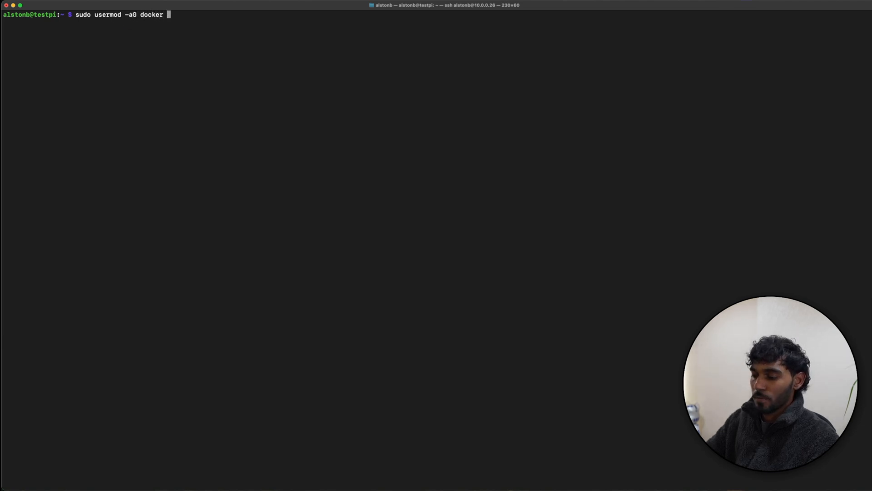
type("${}")
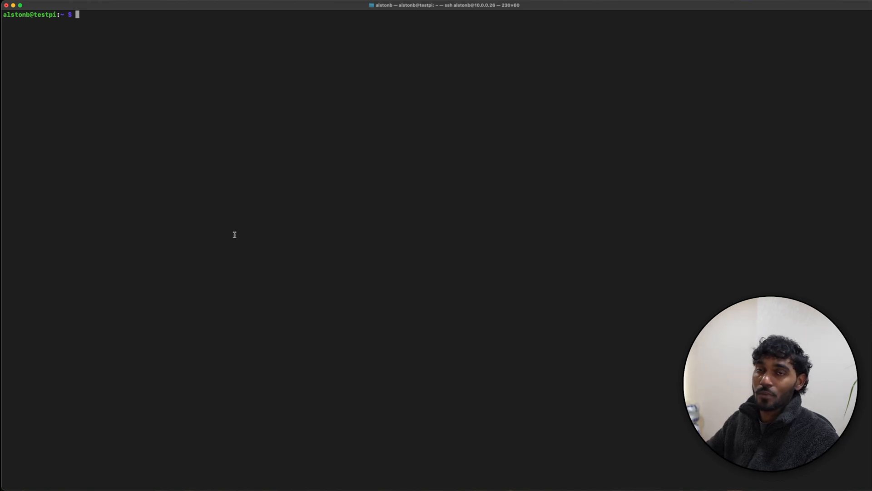
mouse_move(227, 213)
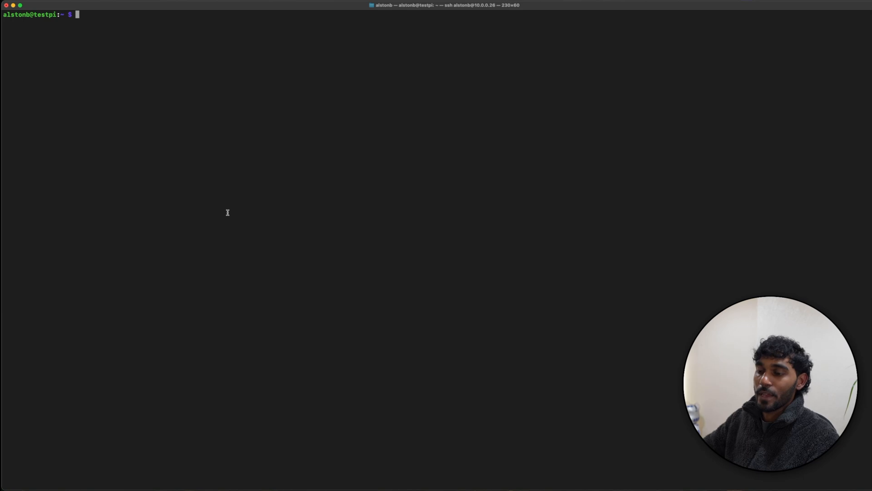
mouse_move(213, 172)
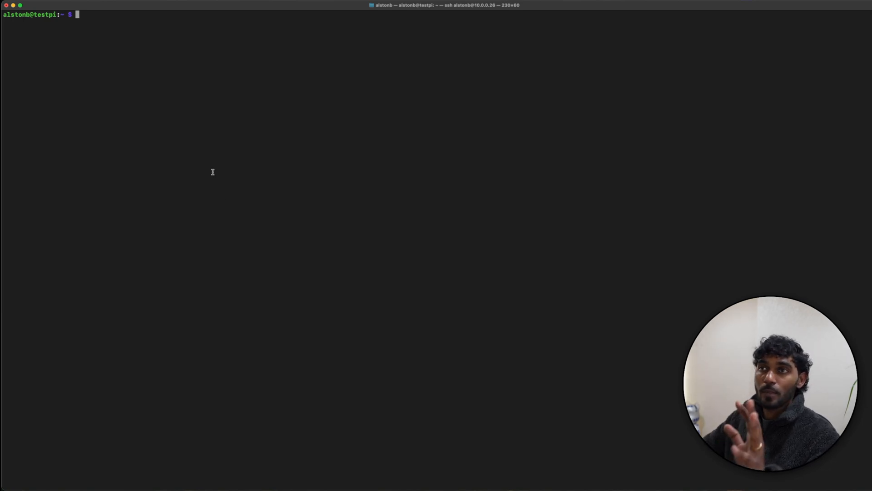
- Dismiss the paste context menu and install the additional Docker package with sudo apt install
right_click(198, 138)
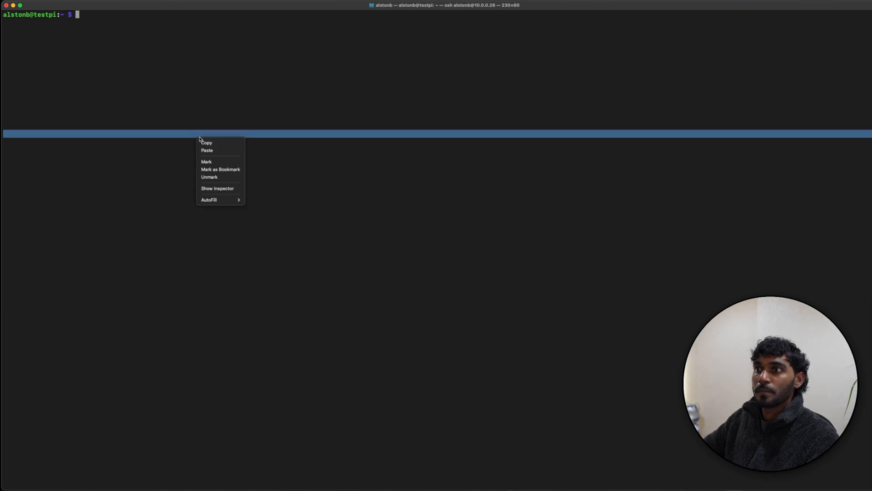
left_click(207, 150)
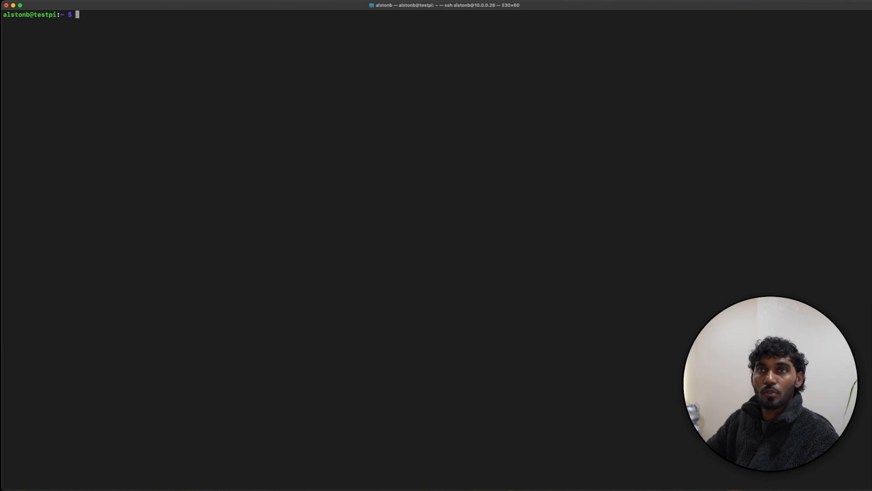
type("sudo apt")
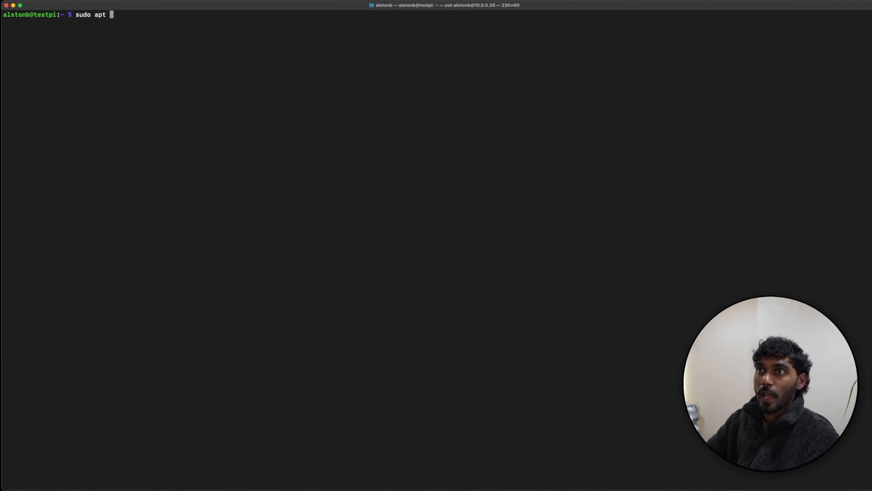
type("install dock")
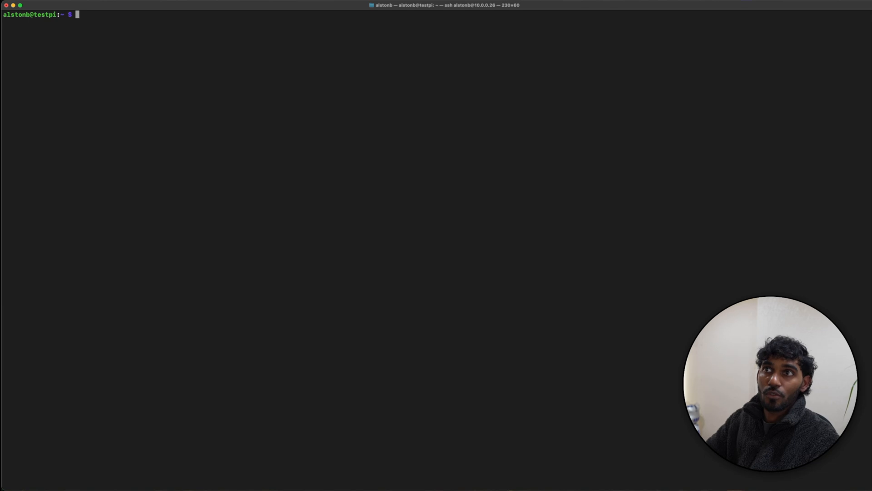
- Enable Docker at boot with sudo systemctl enable docker, then create a pihole folder with mkdir
type("sudo")
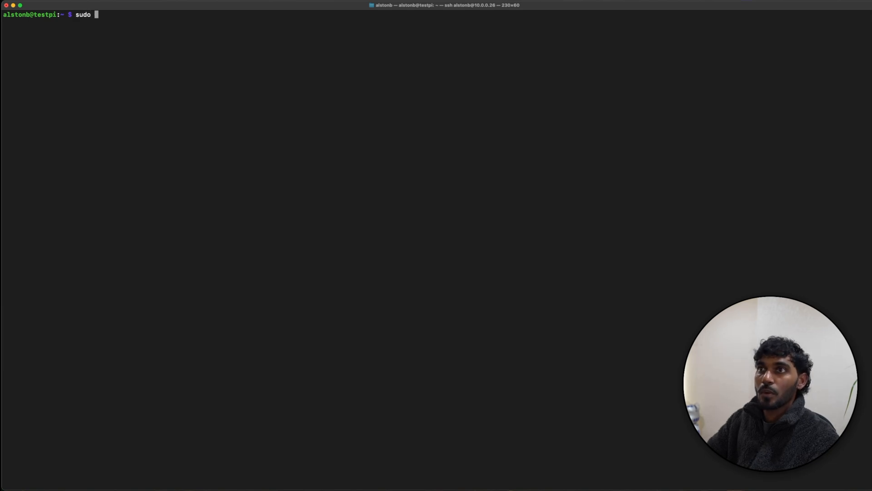
type("systemctl")
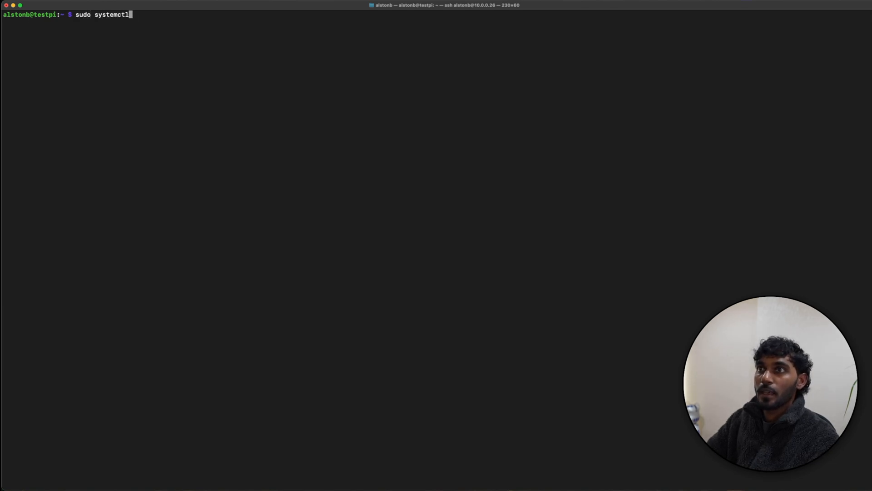
type("enable docker")
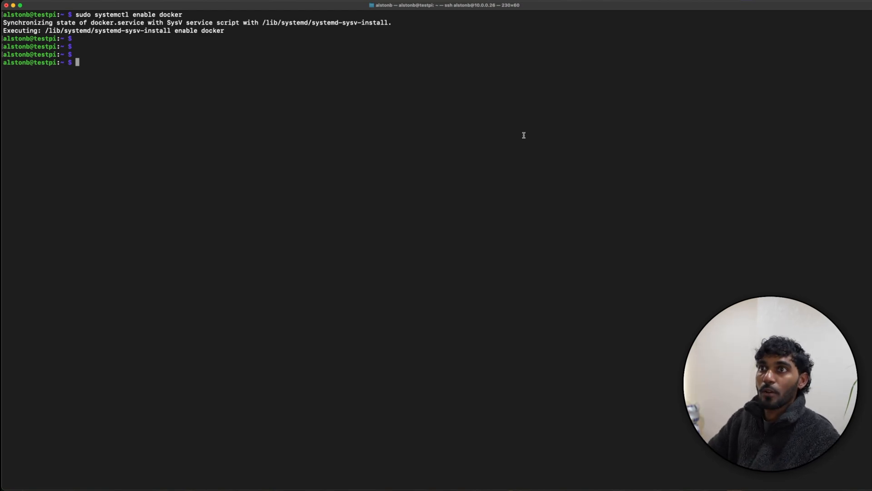
type("mkdir pihole")
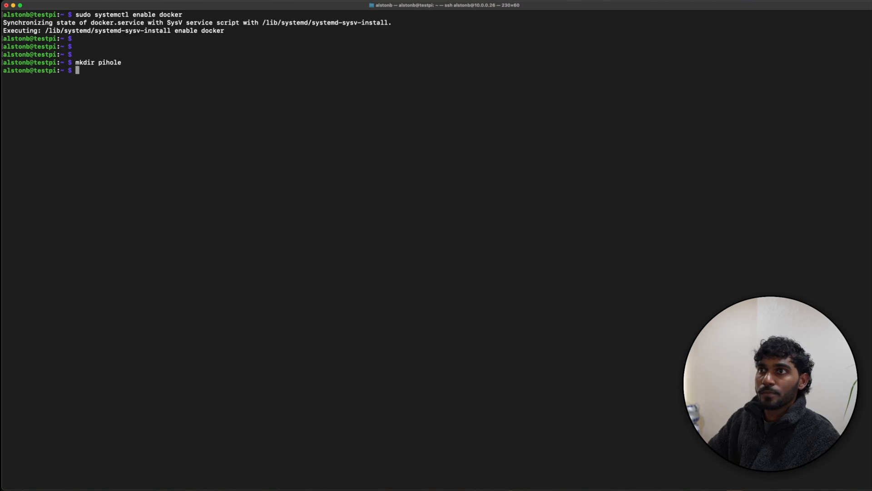
- Move into the pihole folder and open a new docker-compose.yml in nano
type("cd pihole")
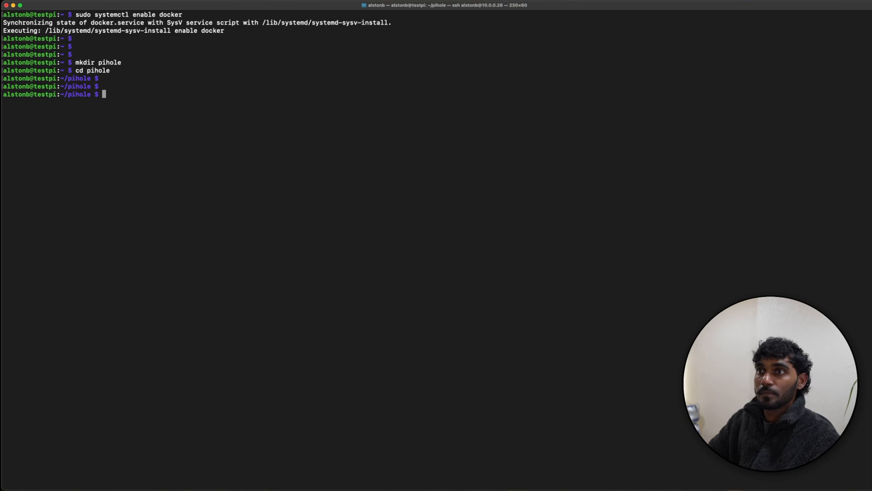
type("nano d")
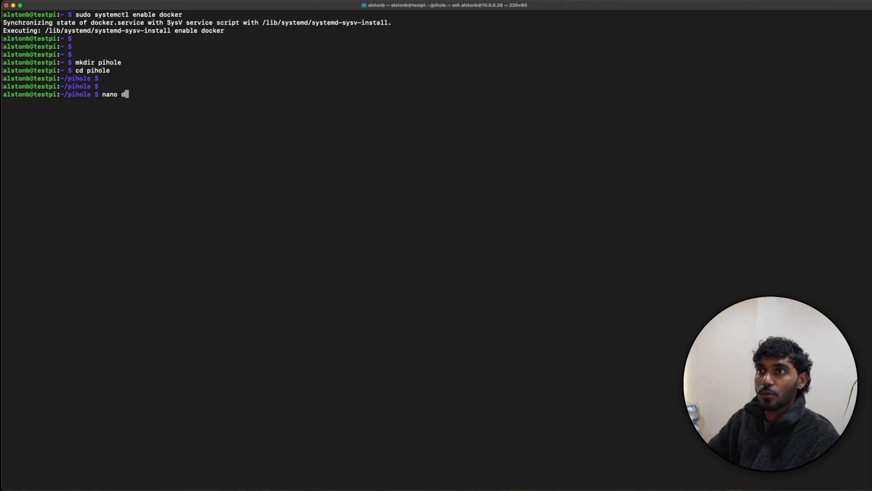
type("ocker-comp")
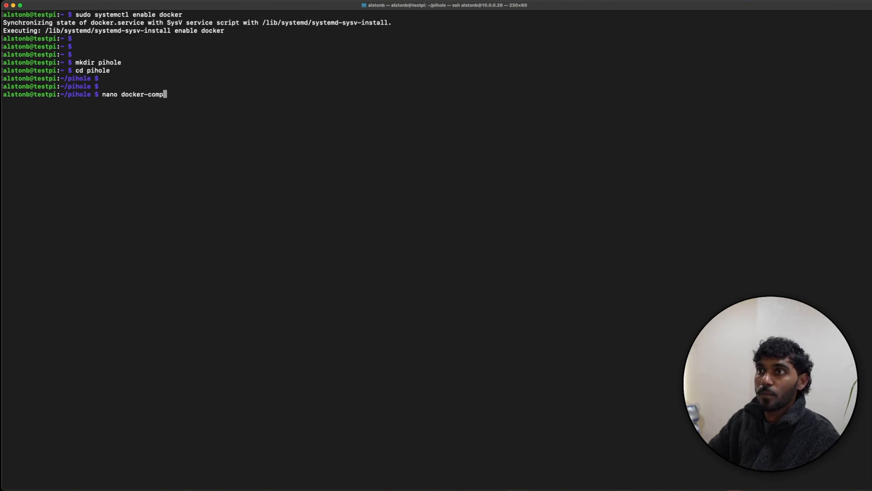
type("ose.yml")
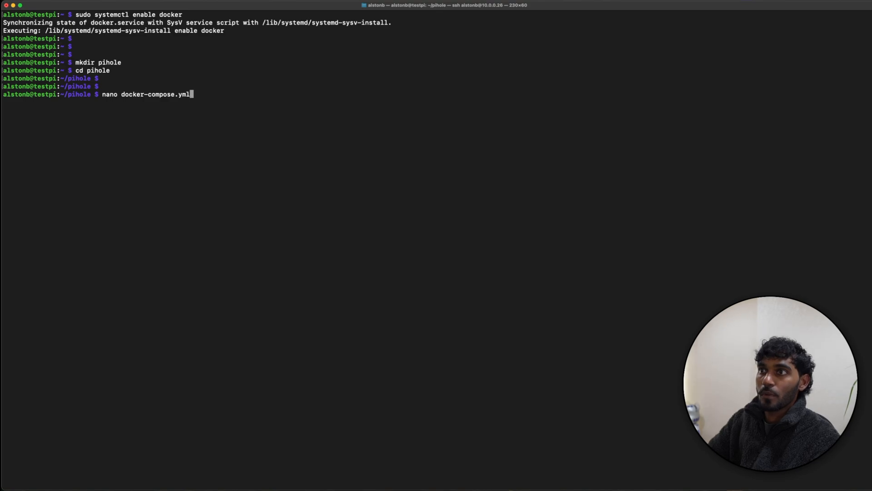
key("Enter")
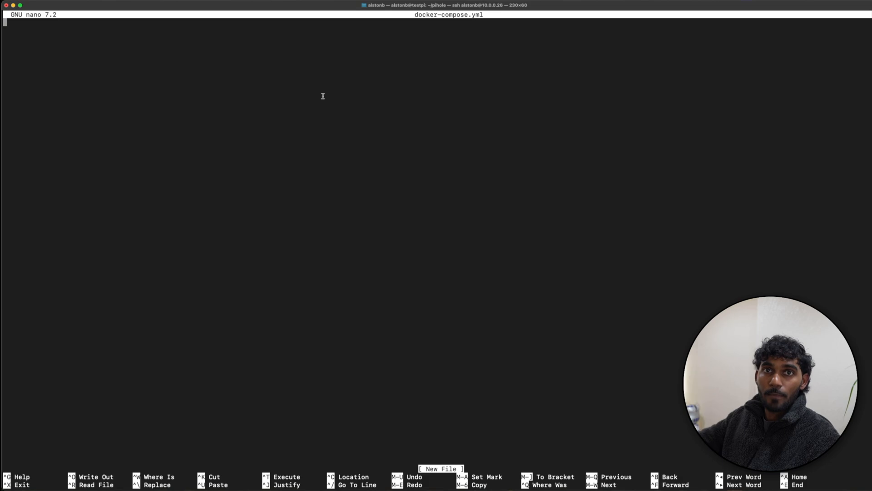
mouse_move(293, 475)
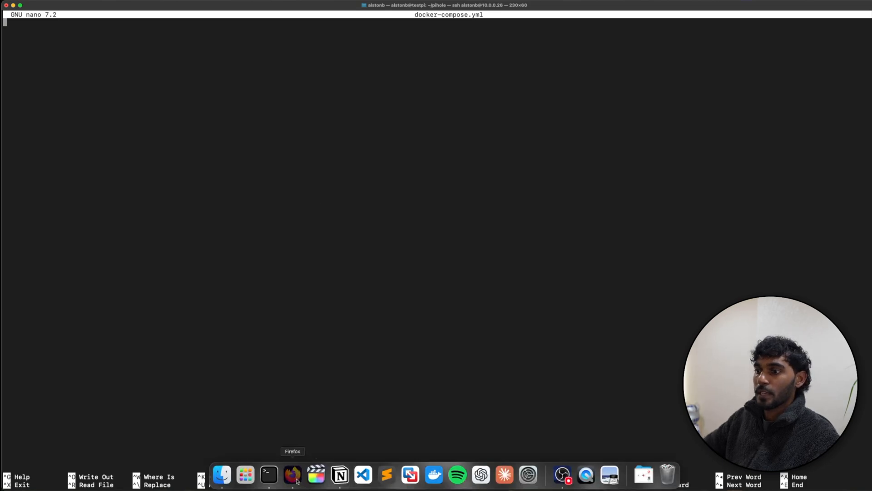
- In Firefox, search pi hole, reach pi-hole.net's Docker Install page and scroll the GitHub README
left_click(293, 475)
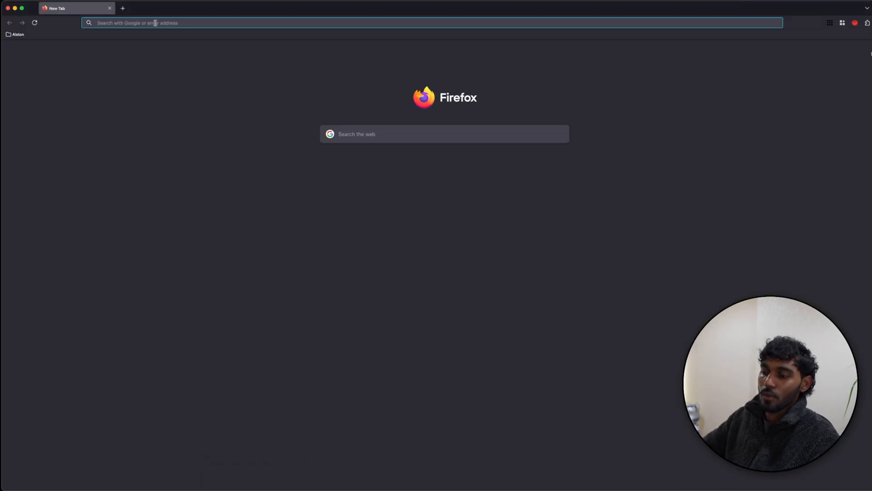
type("pi hole")
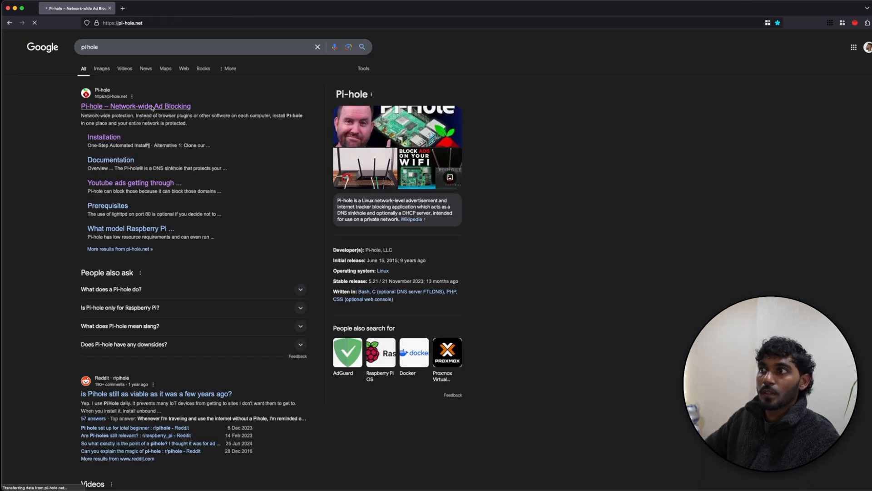
left_click(137, 105)
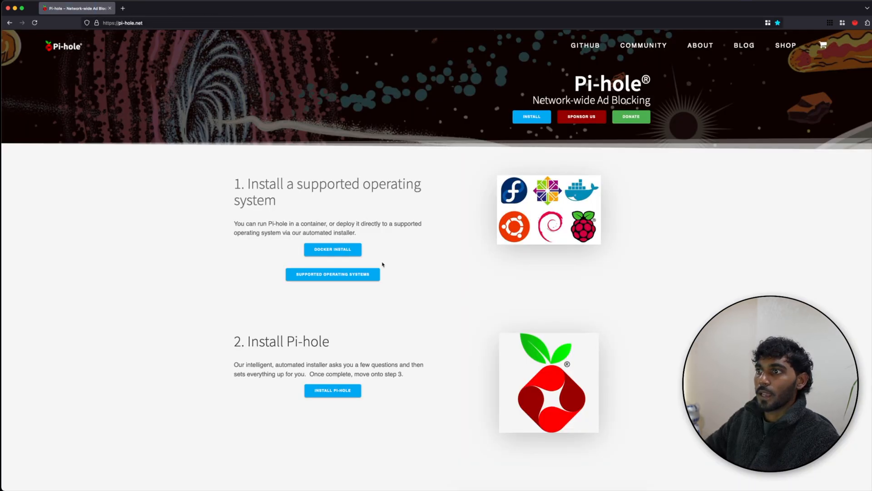
left_click(333, 249)
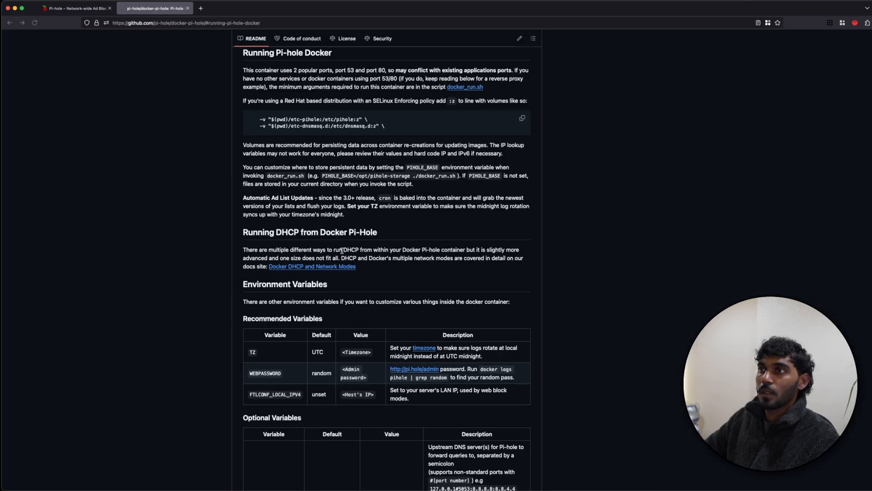
scroll("up", 3)
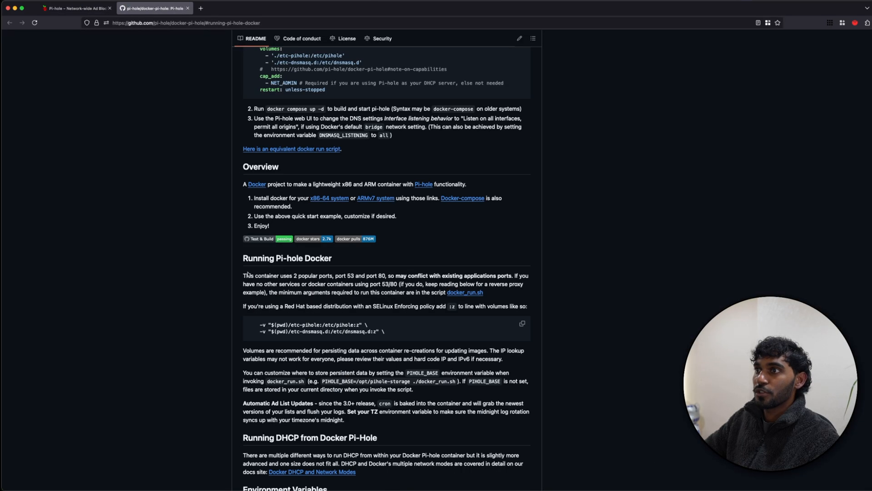
scroll("up", 3)
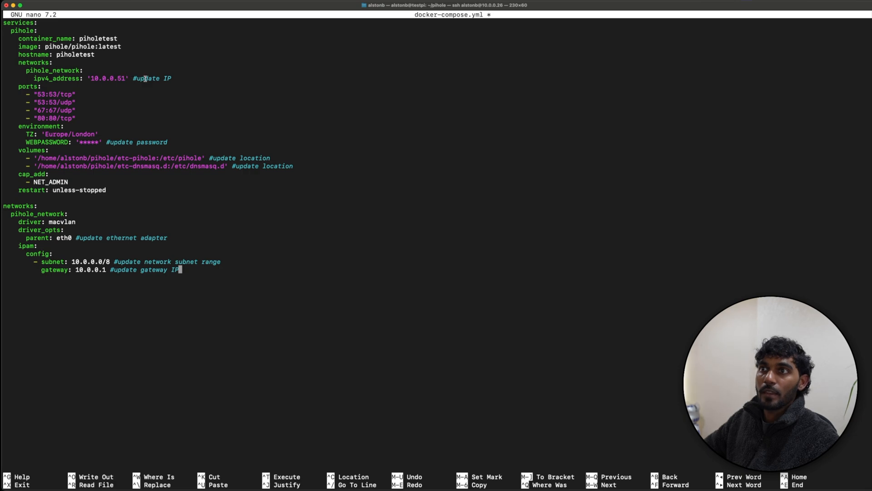
mouse_move(125, 78)
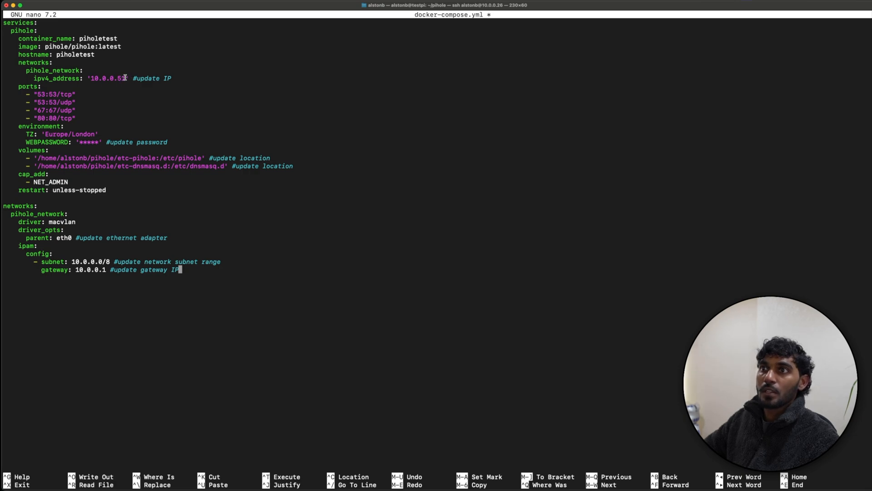
mouse_move(248, 116)
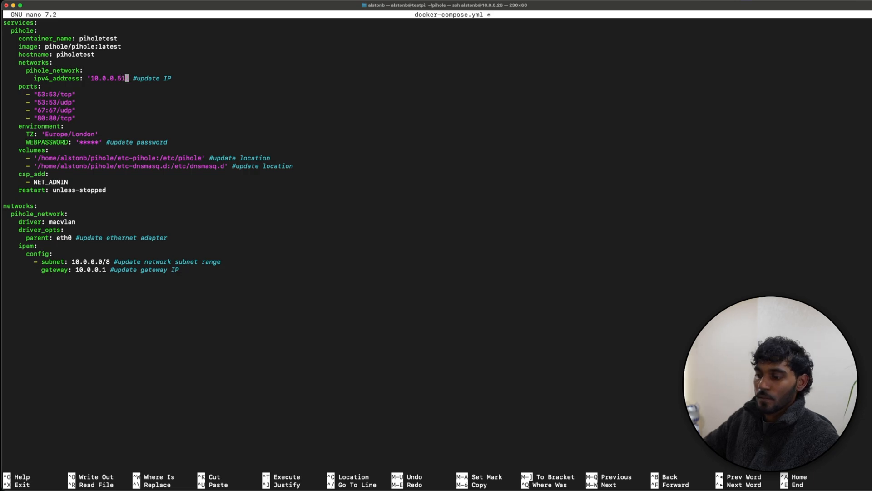
- Set ipv4_address to 10.0.0.52 and replace the WEBPASSWORD placeholder with a new password
type("2")
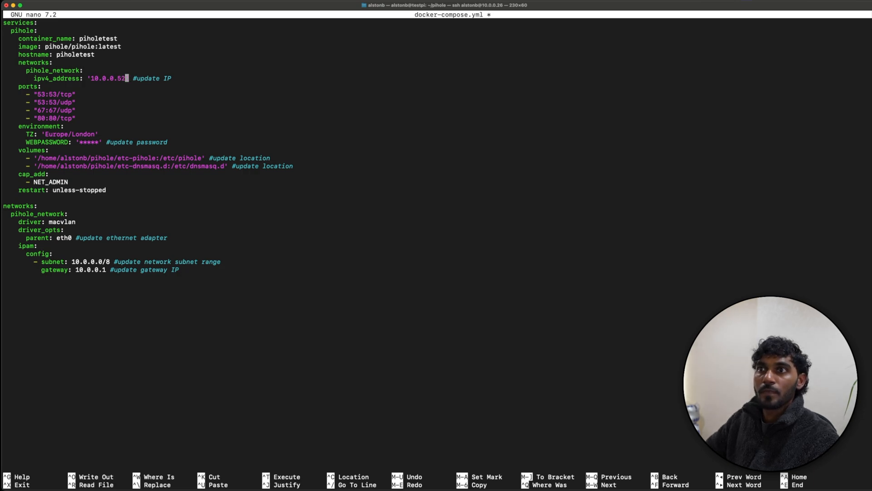
left_click(65, 101)
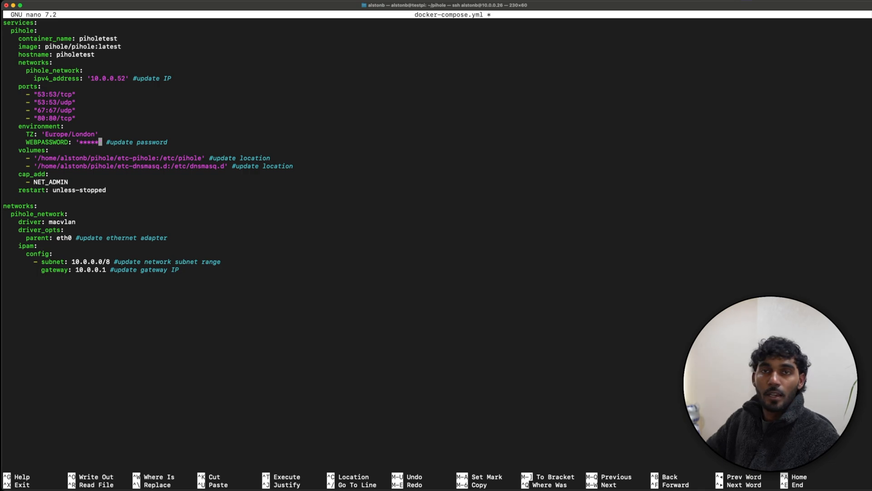
key("Backspace")
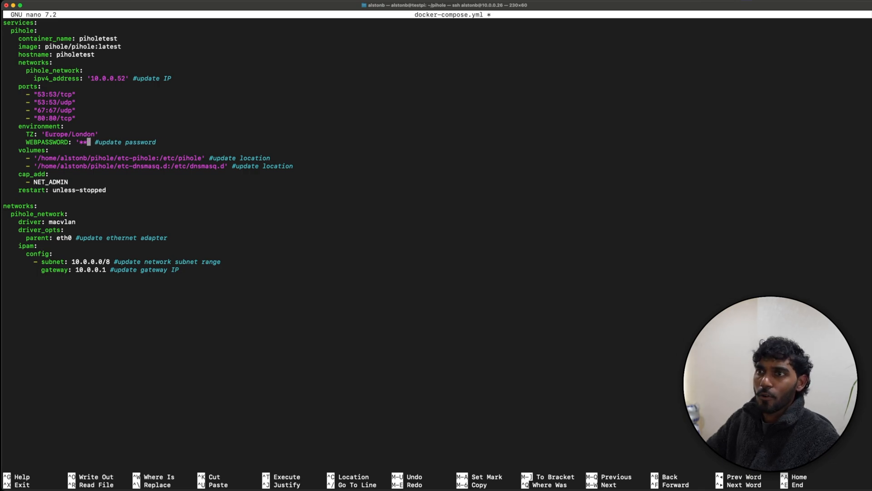
key("Backspace")
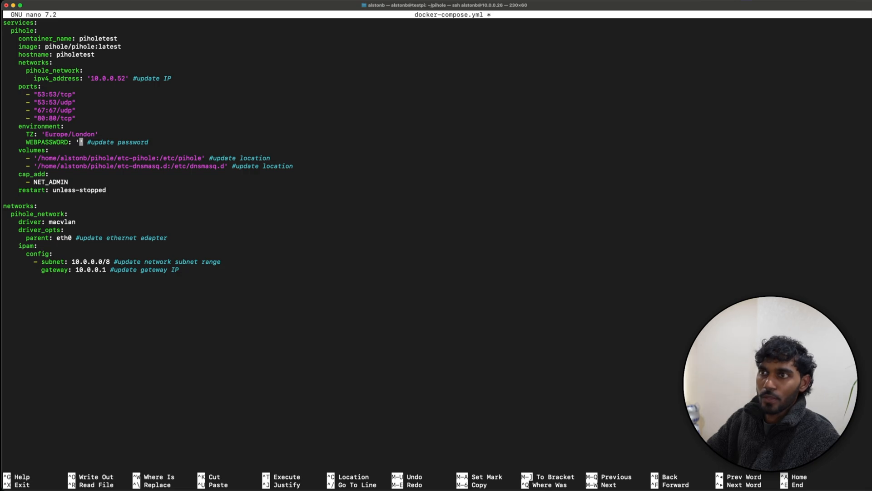
type("alston")
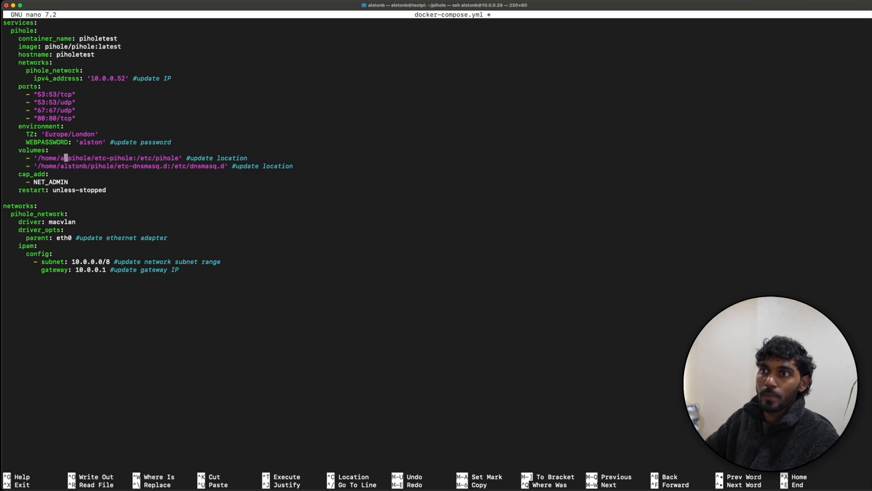
type("user")
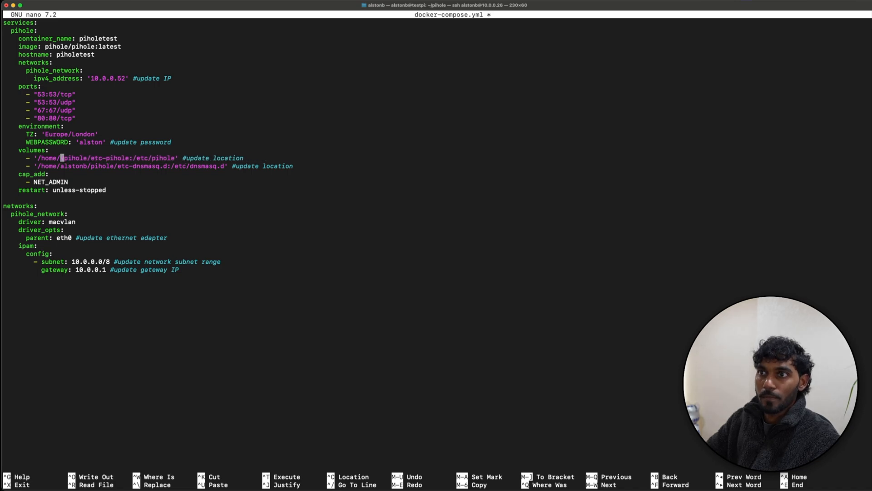
type("alstonb")
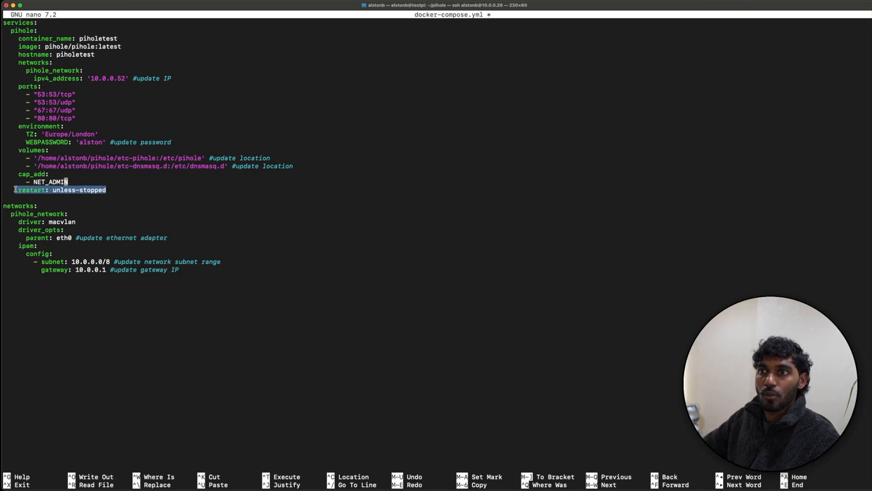
mouse_move(96, 196)
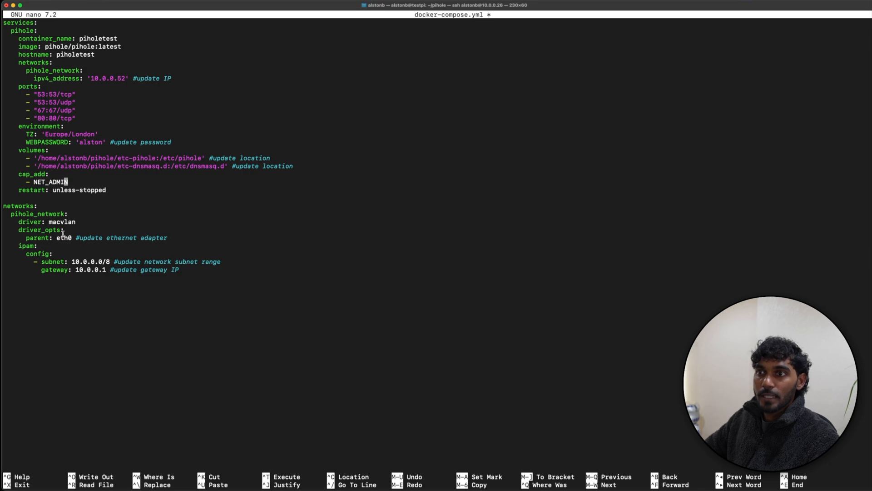
- Review the eth0 adapter and other values, then exit nano with Ctrl+X
double_click(62, 239)
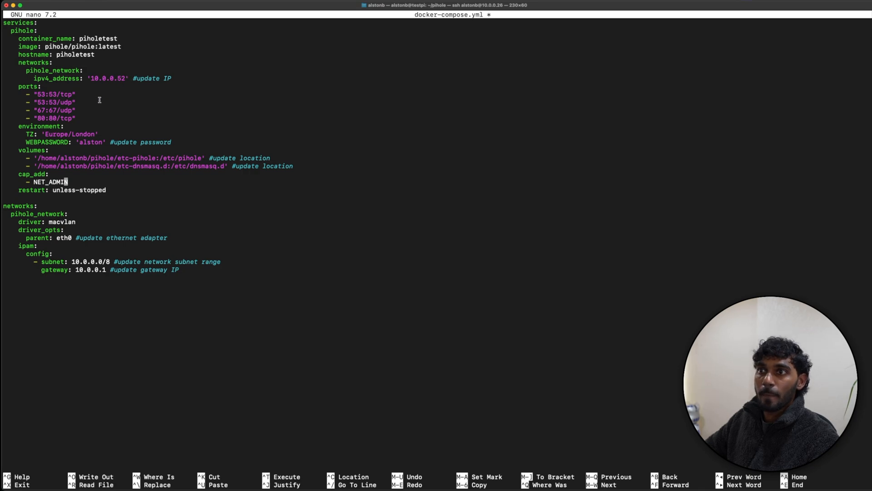
double_click(89, 141)
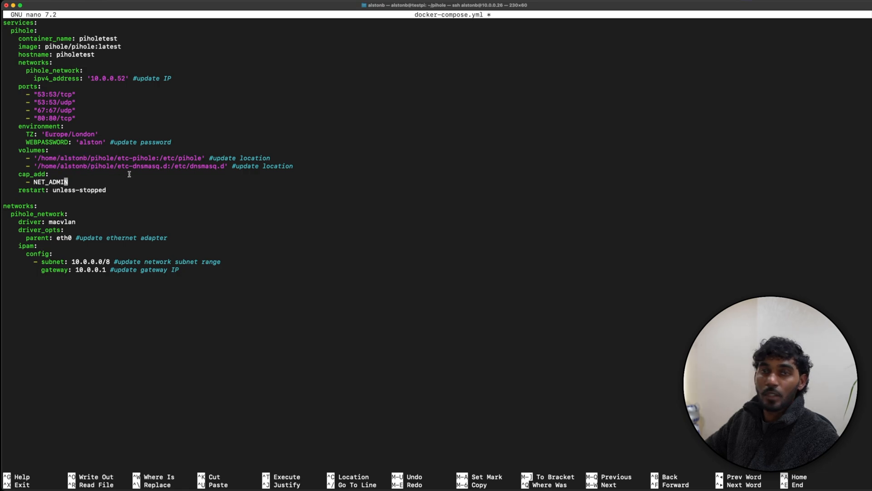
key("ctrl+x")
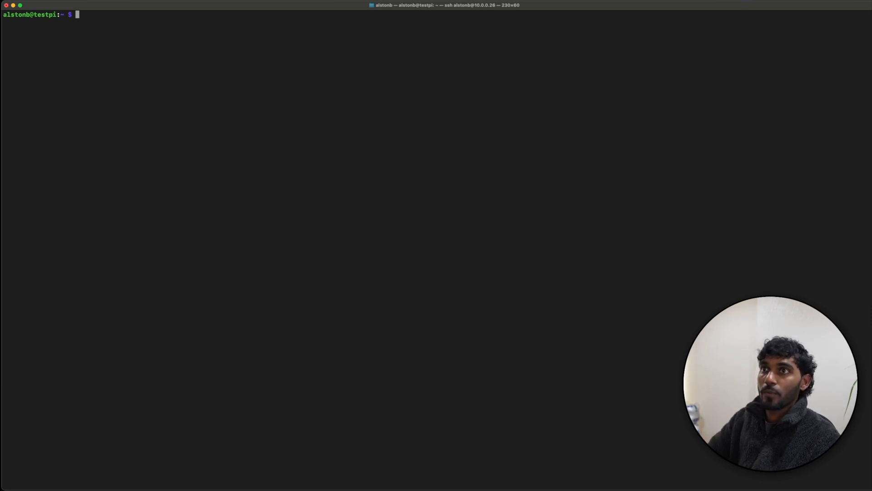
- Change into the pihole folder and launch Pi-hole with docker-compose up -d
type("docker-")
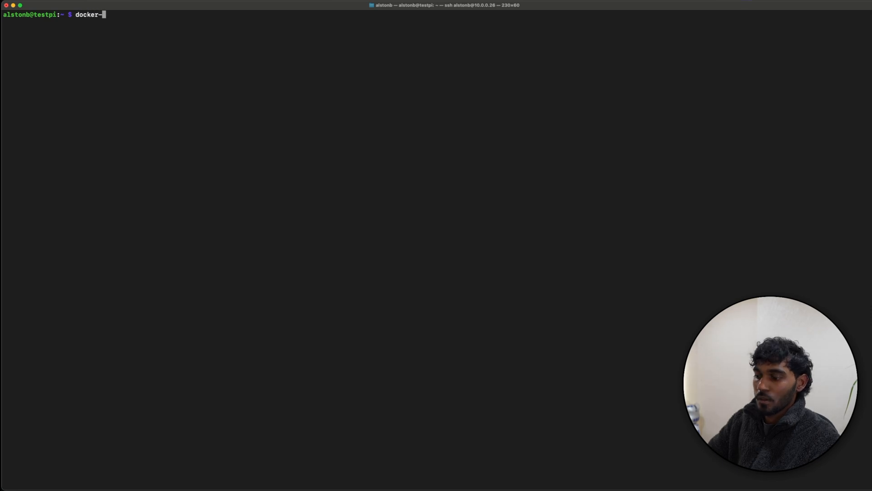
type("compse up")
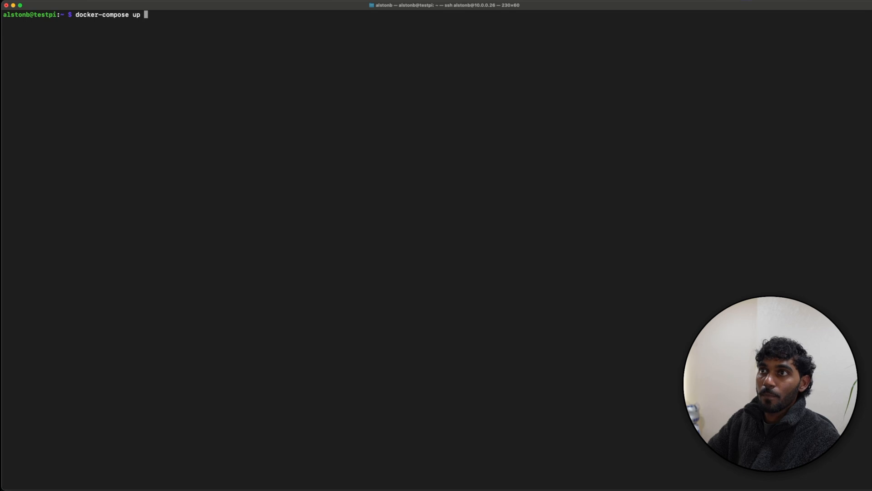
type("-d")
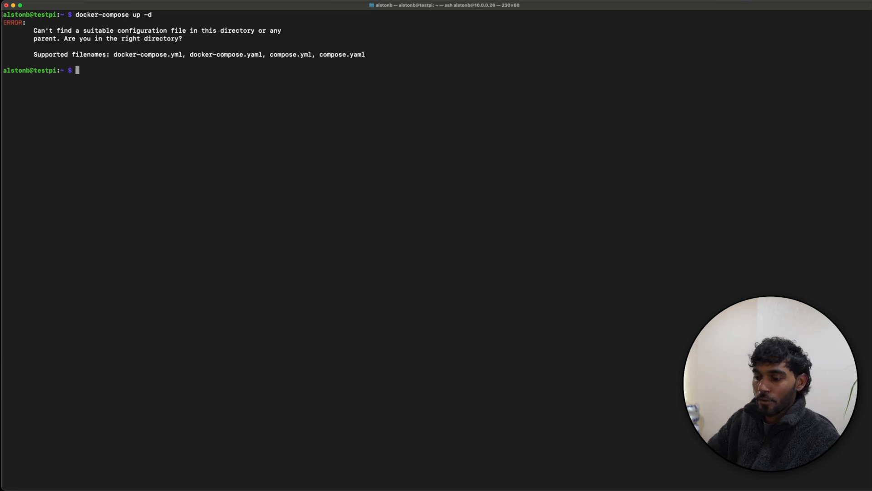
type("cd")
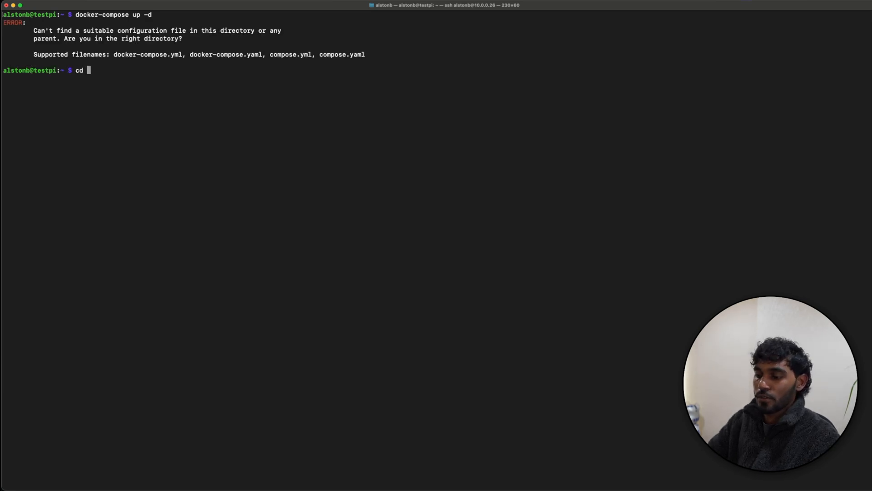
type("pihol")
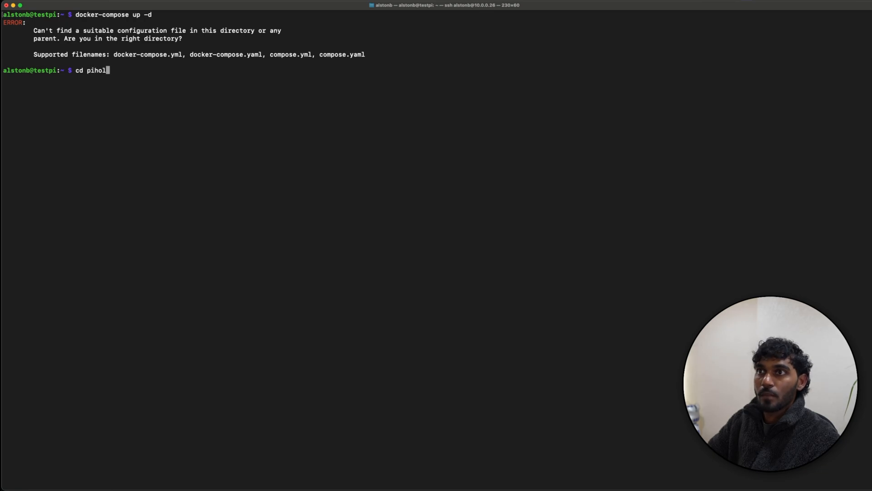
type("docker-compose up -d")
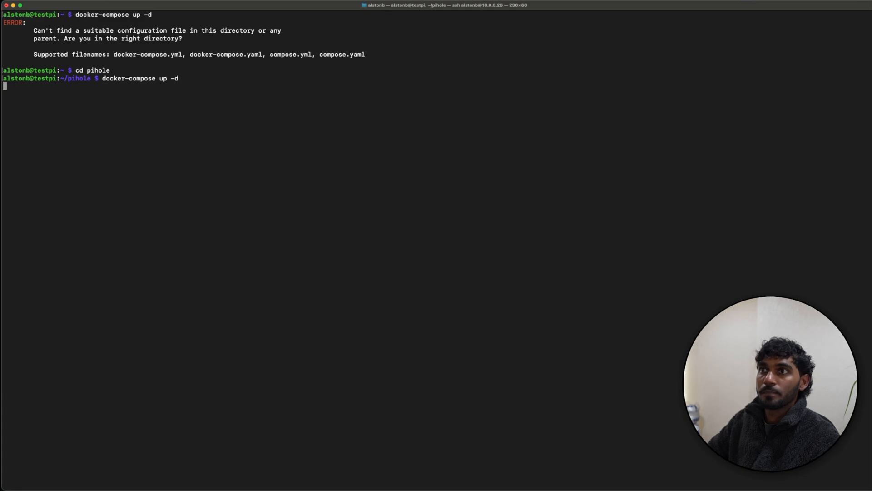
key("Return")
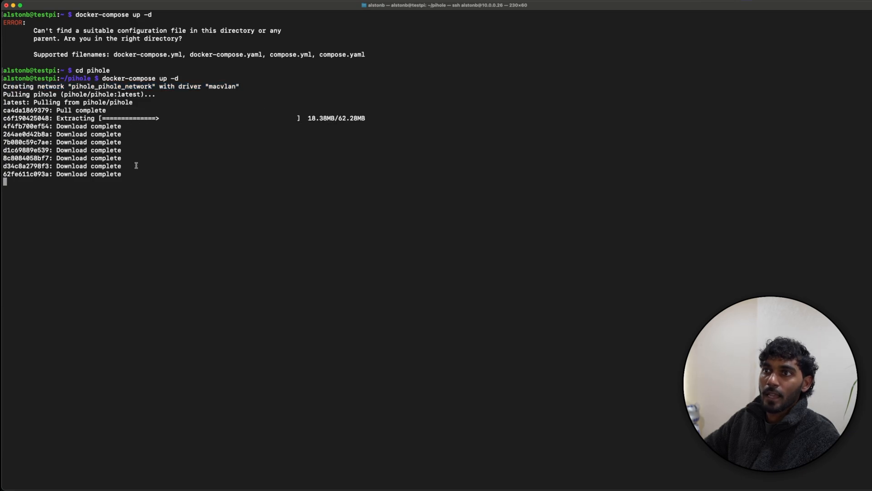
mouse_move(377, 188)
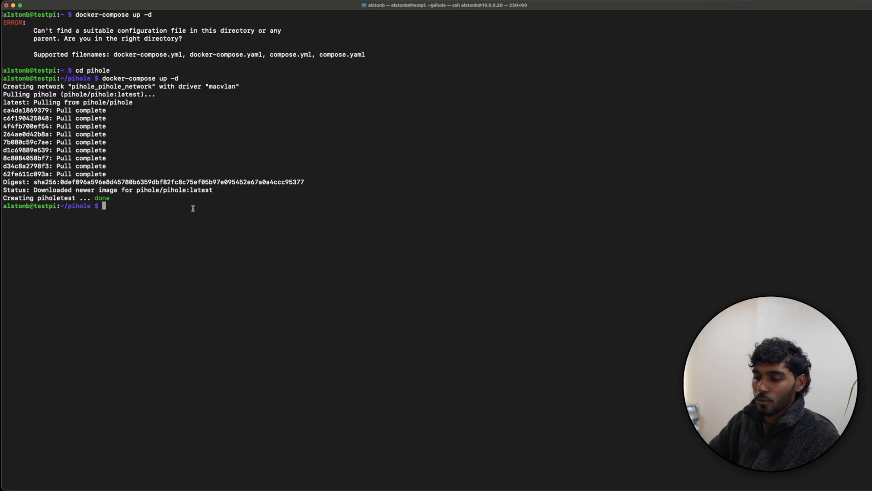
- Check the piholetest container status with docker ps, then switch to the browser
type("docker ps")
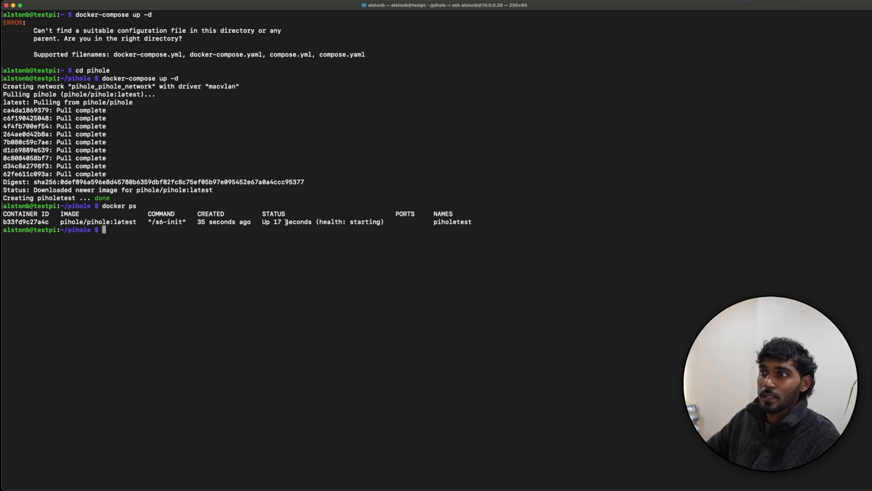
mouse_move(336, 222)
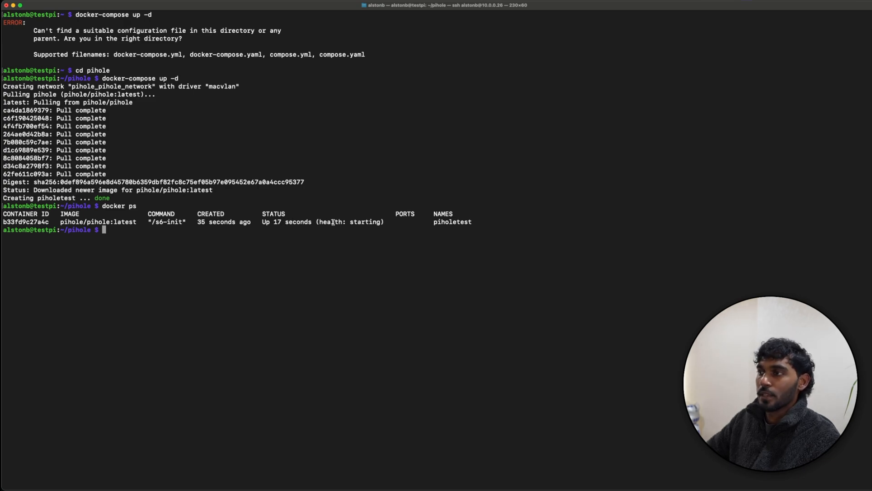
mouse_move(275, 259)
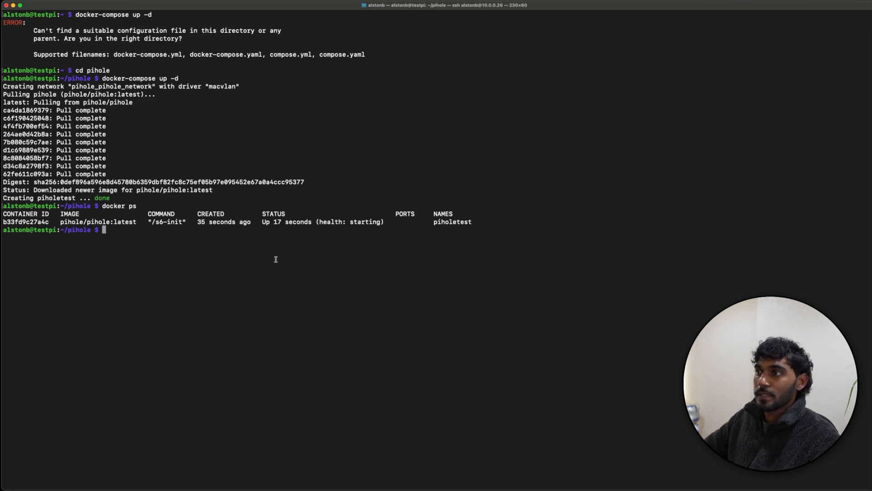
left_click(245, 473)
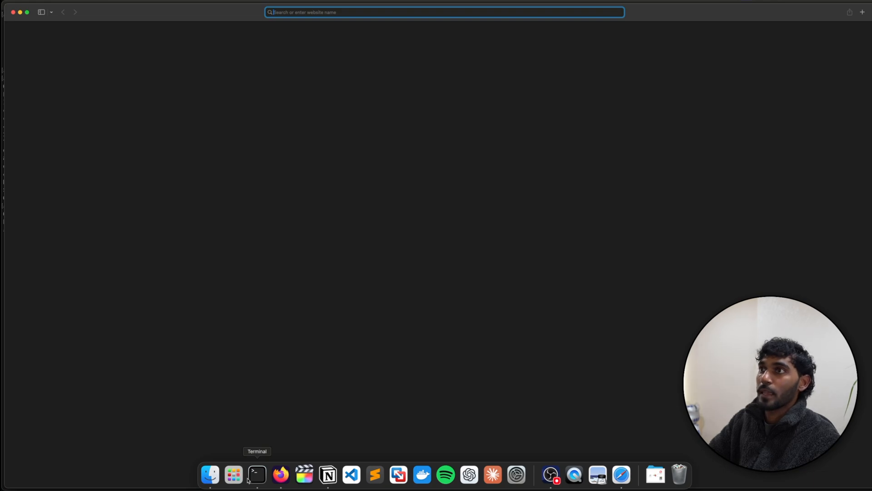
- Navigate the browser to the Pi-hole admin page at 10.0.0.52/admin
type("10.0.0.50/")
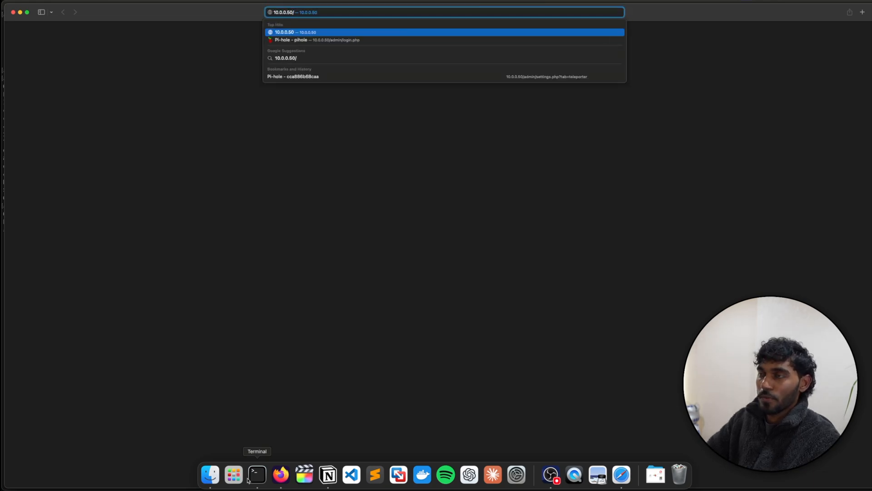
type("10.0.0.52/a")
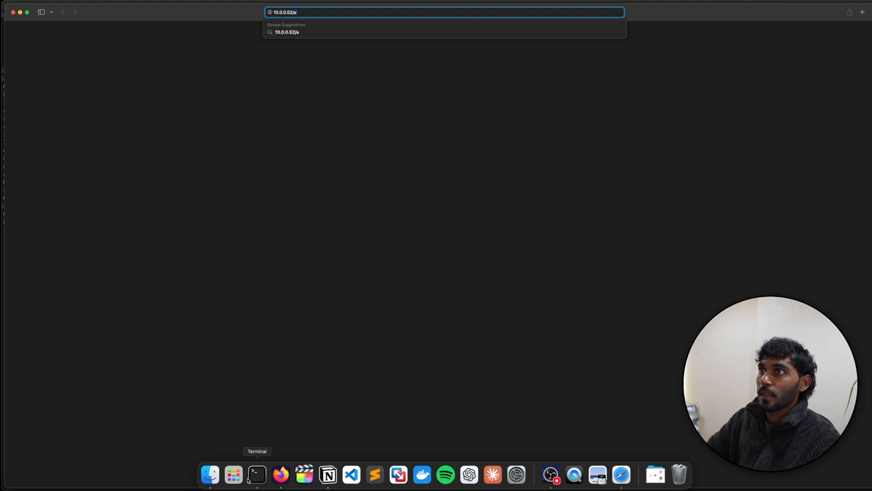
type("dmin/login.php")
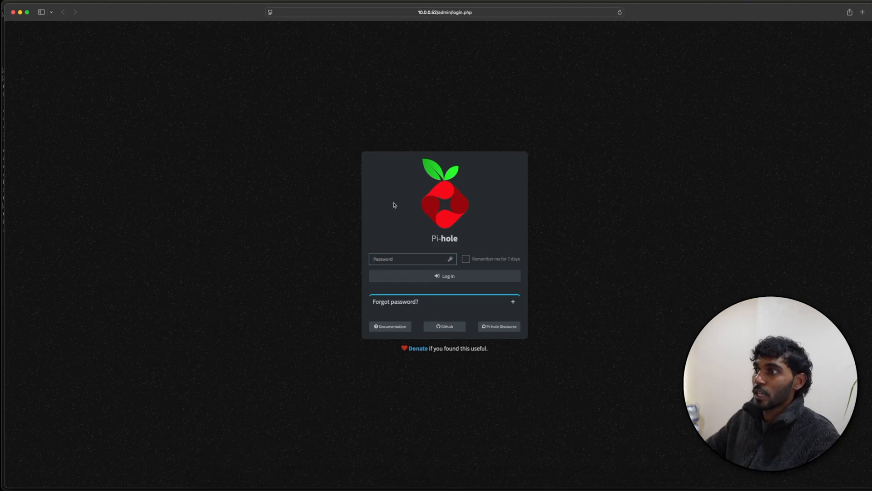
- Log in with the admin password and decline the Save Password prompt with Not Now
left_click(397, 259)
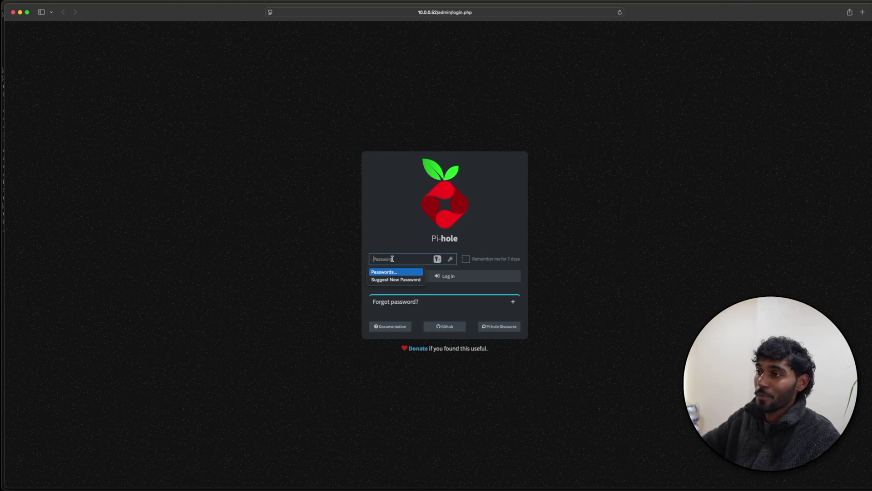
type("password")
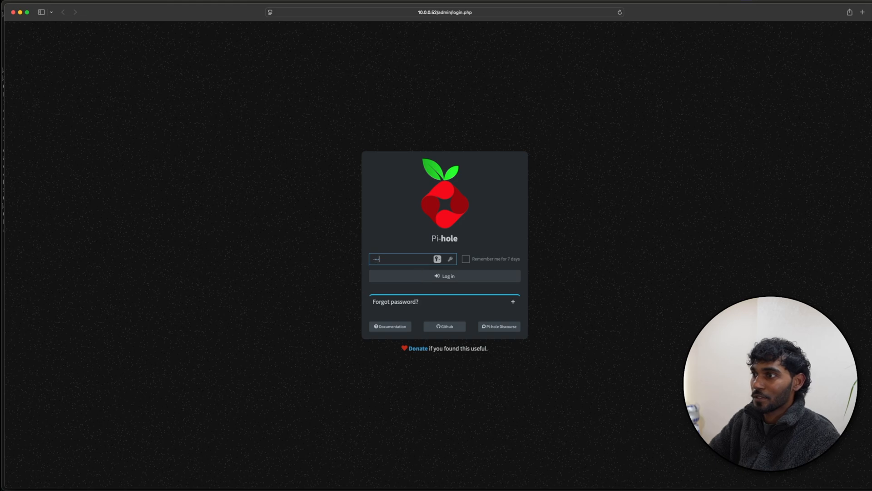
left_click(444, 276)
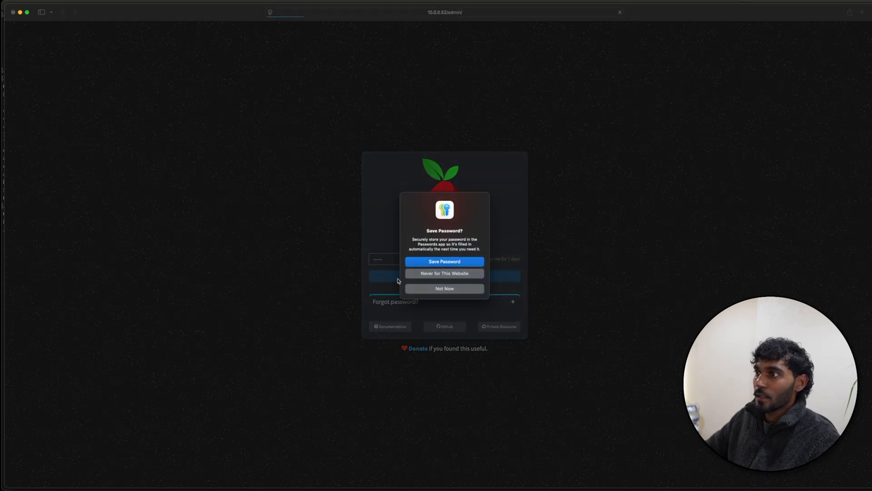
left_click(444, 289)
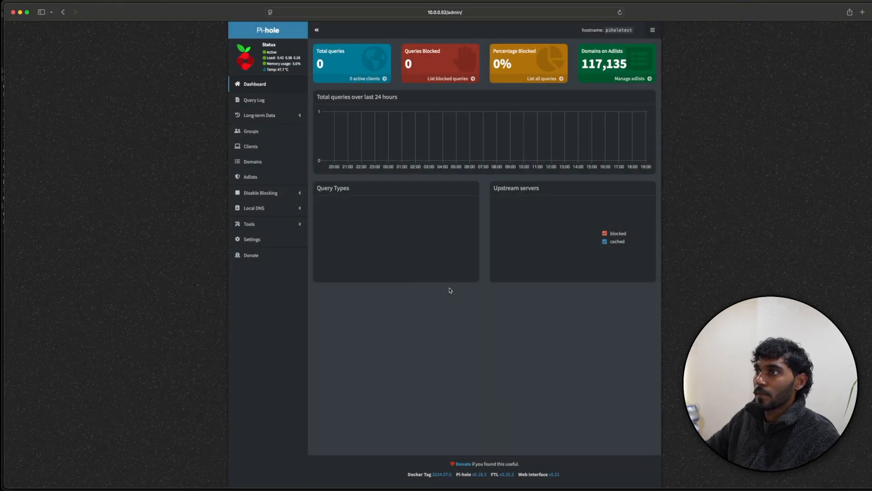
mouse_move(431, 284)
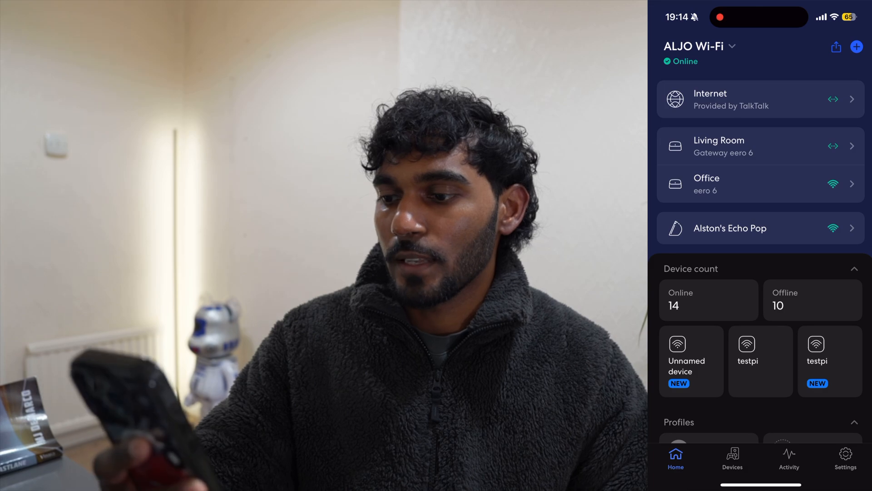
- Save 10.0.0.52 as the eero network's custom primary IPv4 DNS server
left_click(845, 457)
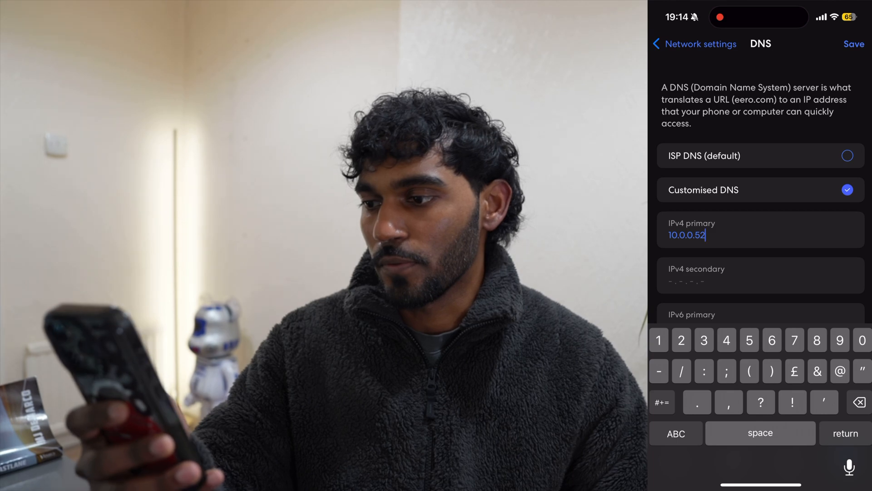
left_click(855, 43)
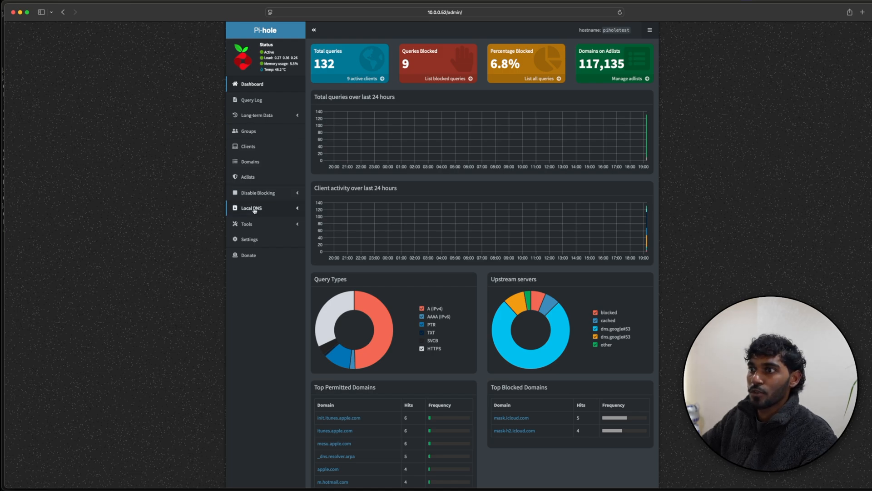
- Go to Pi-hole Settings, then switch to the GitHub docker-compose-template window in Firefox
left_click(252, 239)
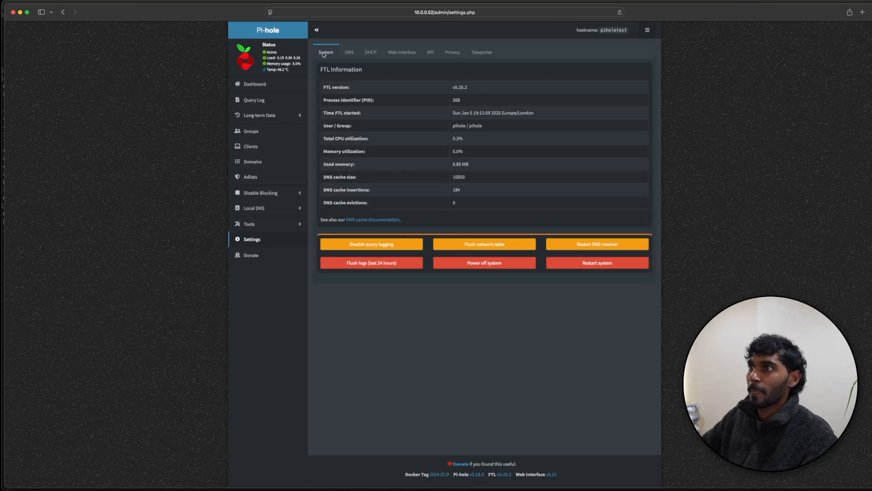
left_click(349, 52)
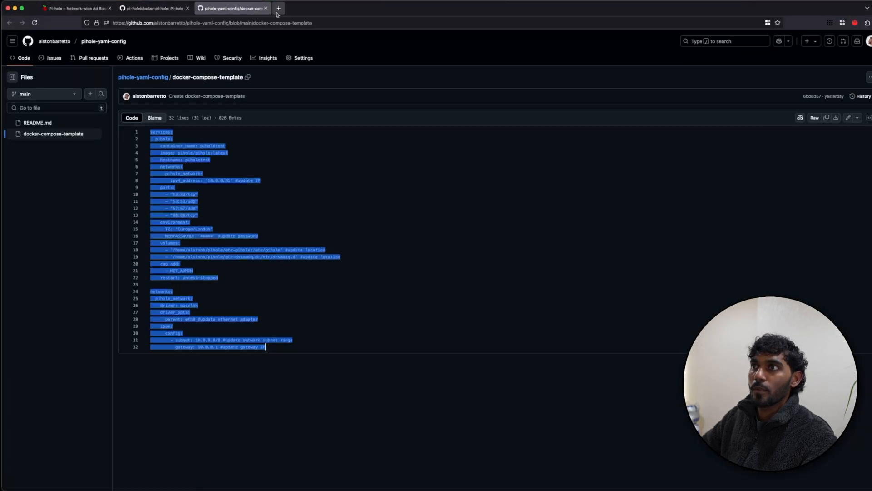
- Find and load Cloudflare's 1.1.1.1 for Families blog post in a new tab
left_click(281, 7)
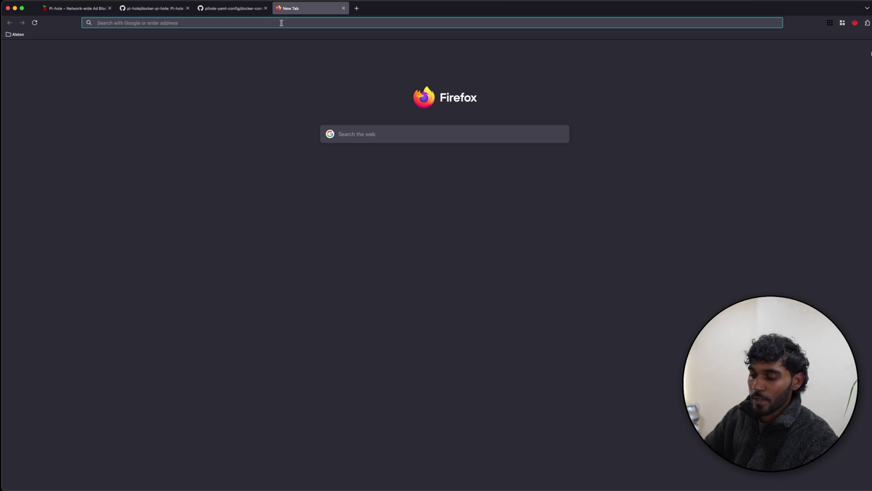
type("cloudflare+family")
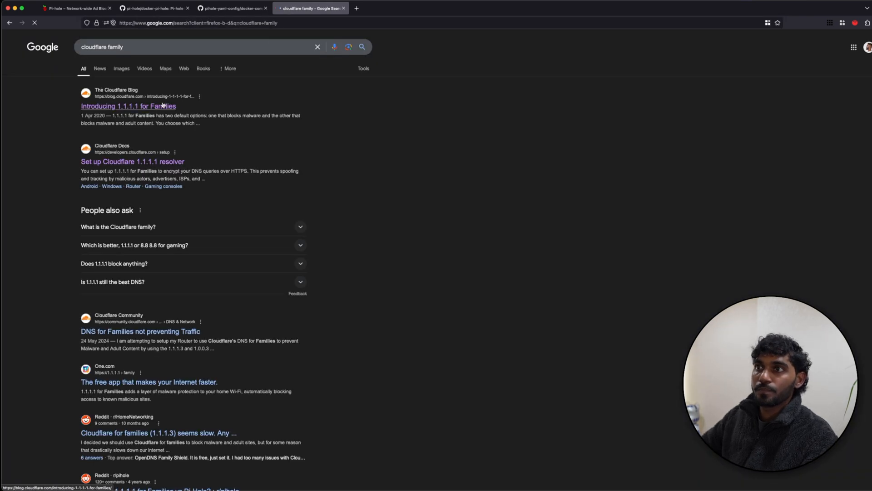
left_click(129, 106)
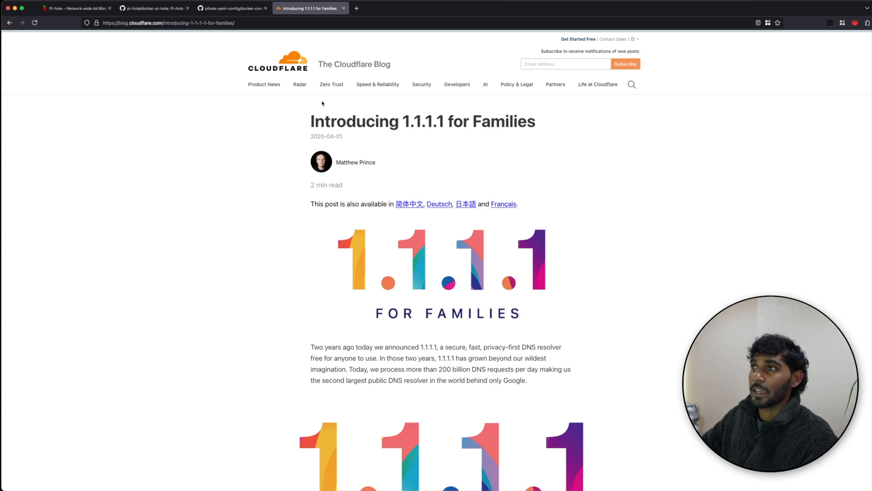
mouse_move(436, 126)
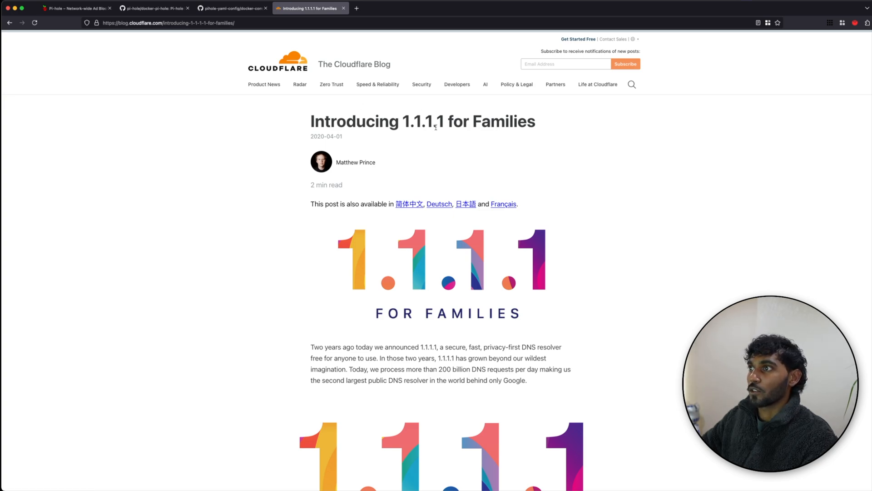
- Scroll to the 'Two Flavors: 1.1.1.2 & 1.1.1.3' section on No Malware and No Adult Content
scroll("down", 3)
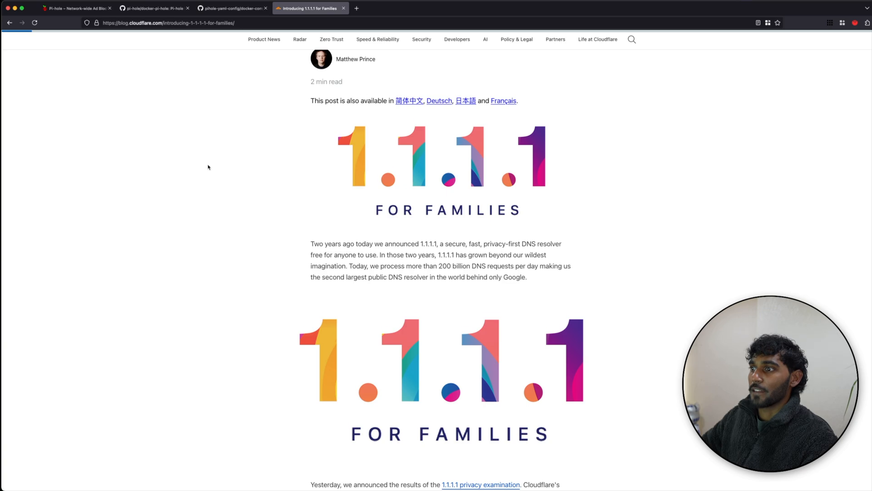
scroll("down", 3)
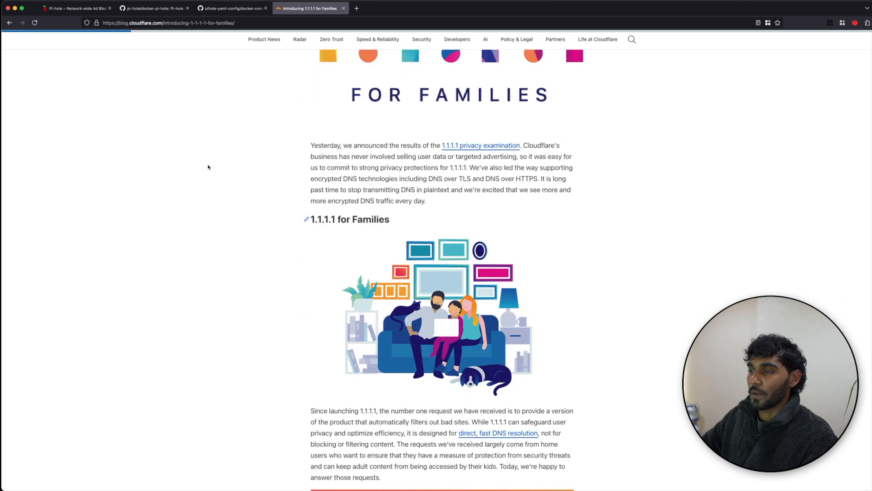
scroll("down", 3)
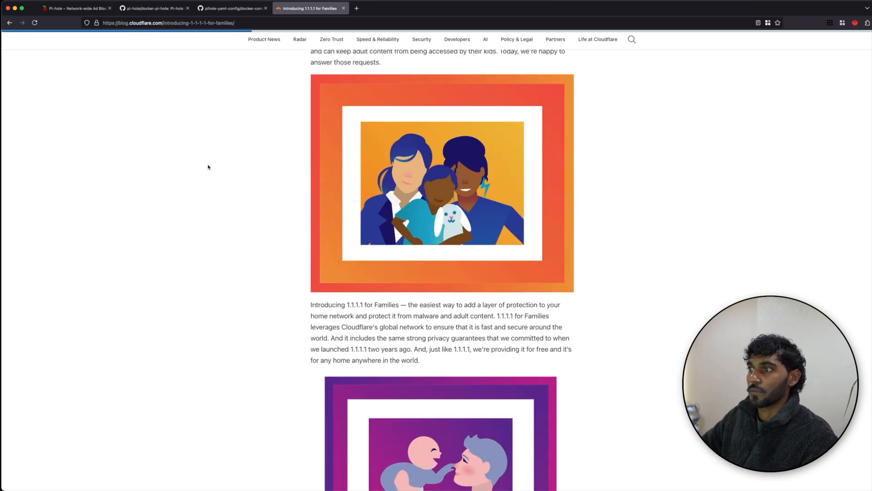
scroll("down", 3)
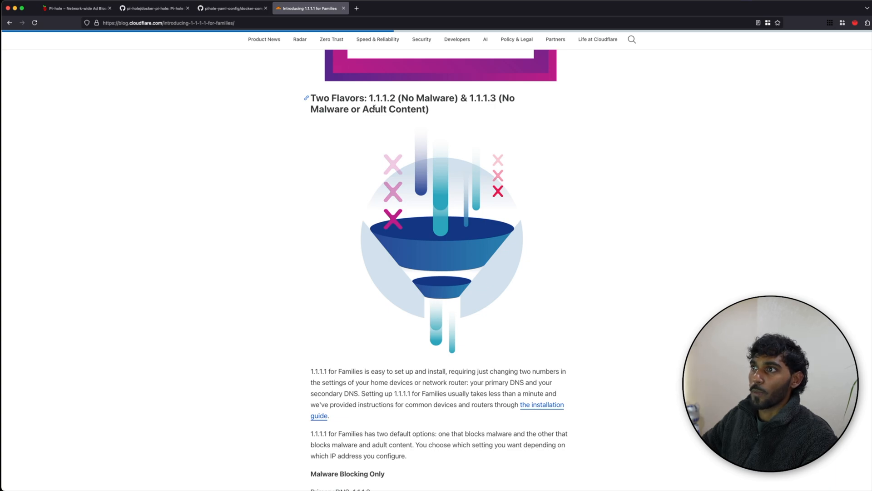
mouse_move(453, 119)
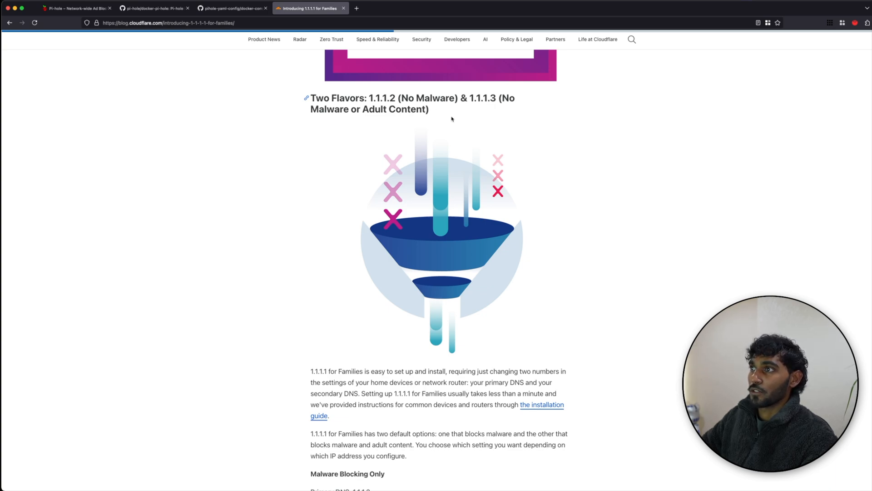
scroll("down", 3)
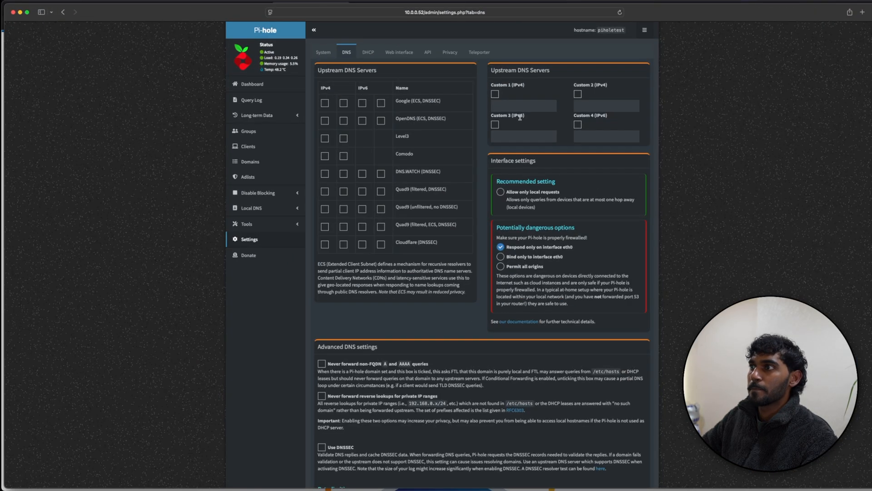
- Set custom upstream DNS to 1.1.1.3 and 1.0.0.3 and allow only local requests
left_click(495, 94)
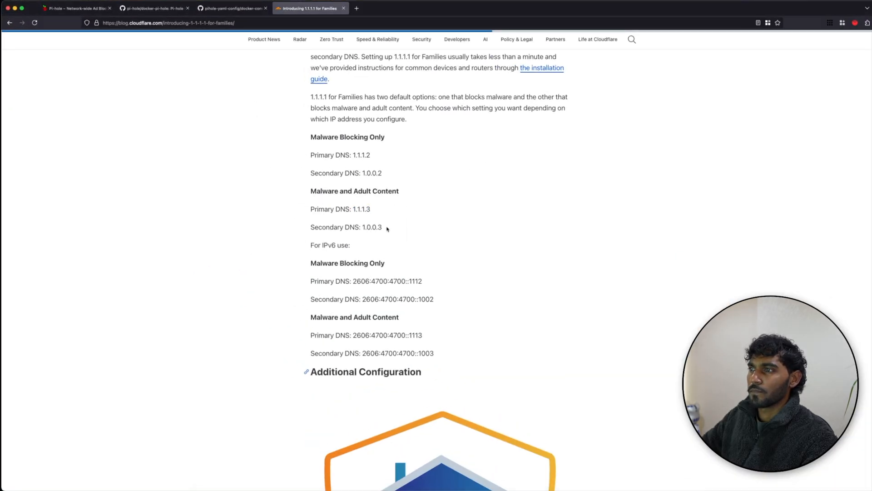
double_click(370, 228)
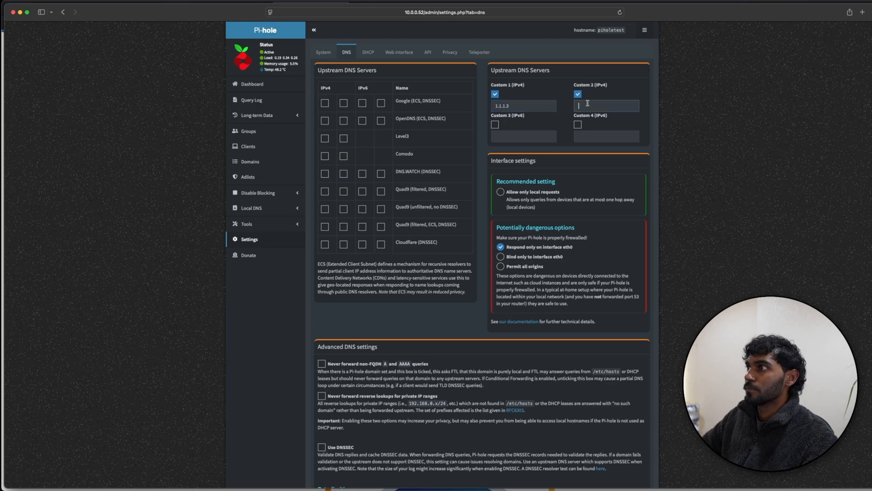
type("1.0.0.3")
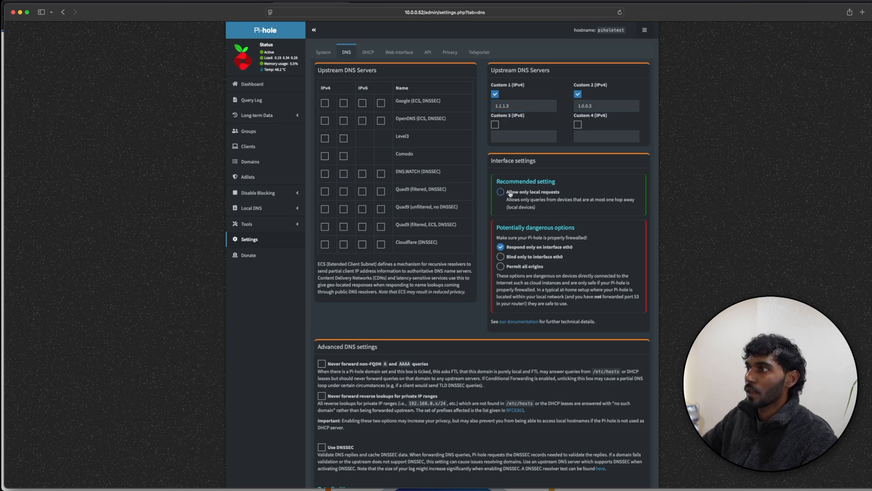
left_click(500, 191)
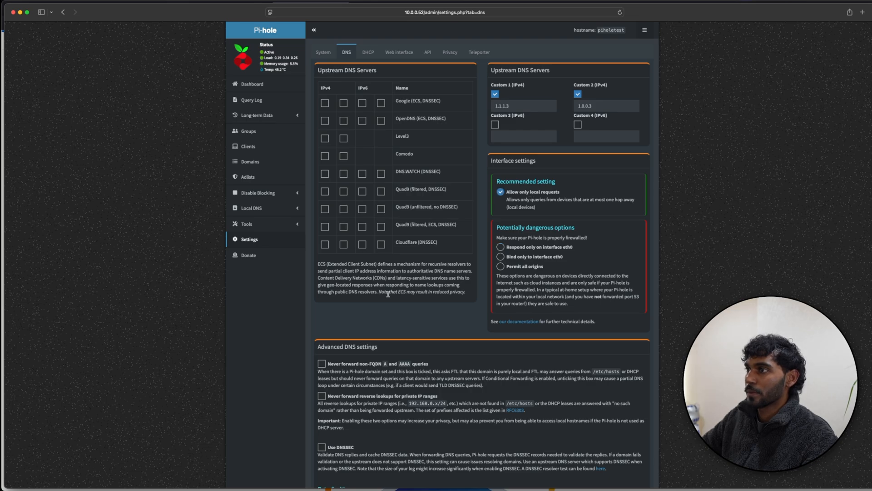
scroll("down", 3)
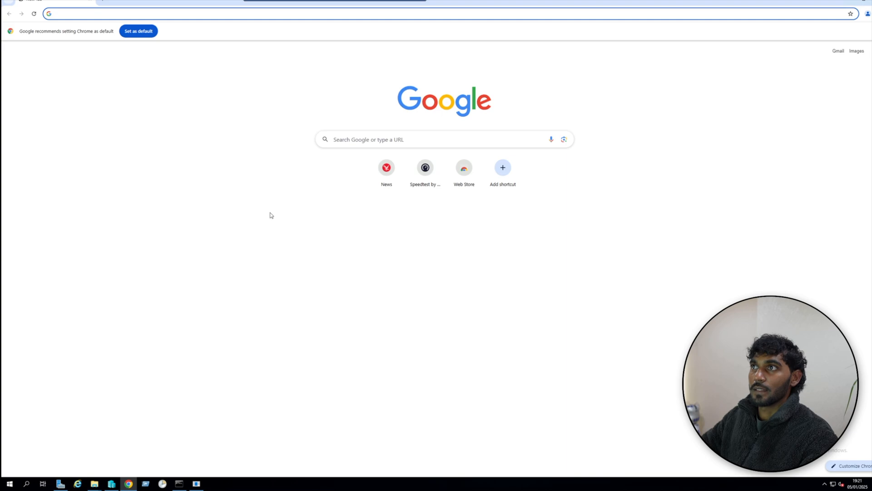
mouse_move(181, 16)
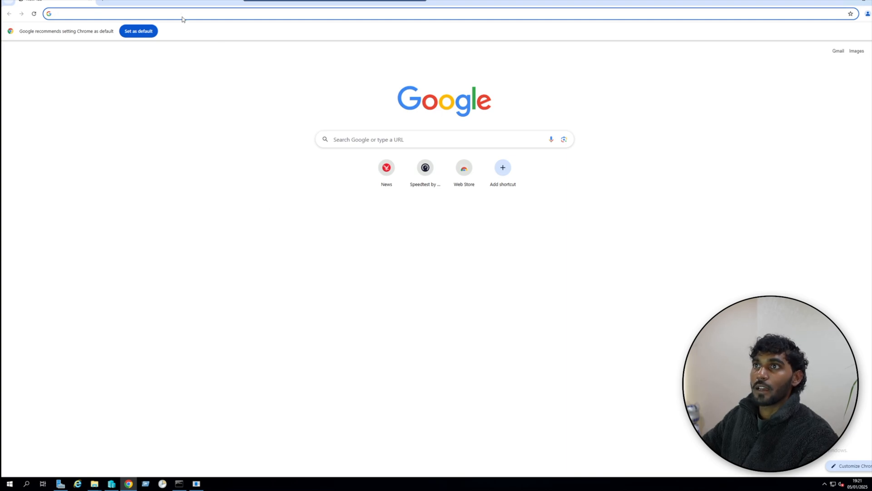
- Load independent.co.uk from the address bar suggestion in Chrome
type("independent.co.uk")
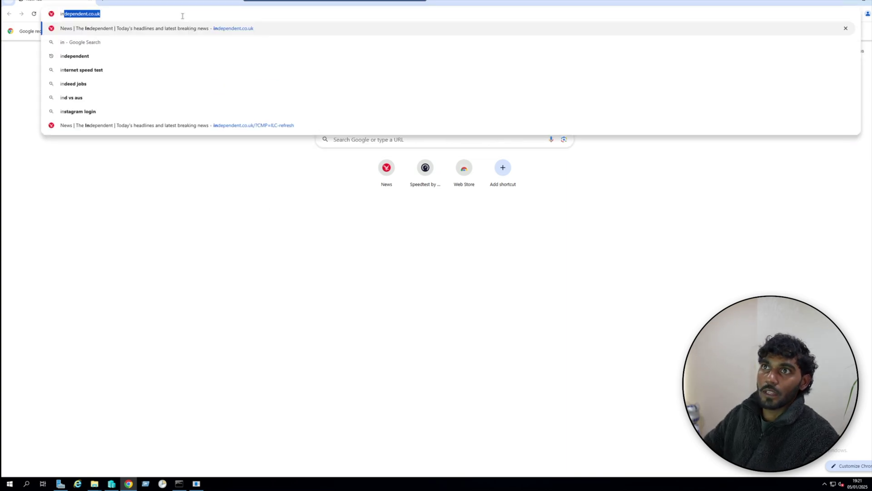
key("Enter")
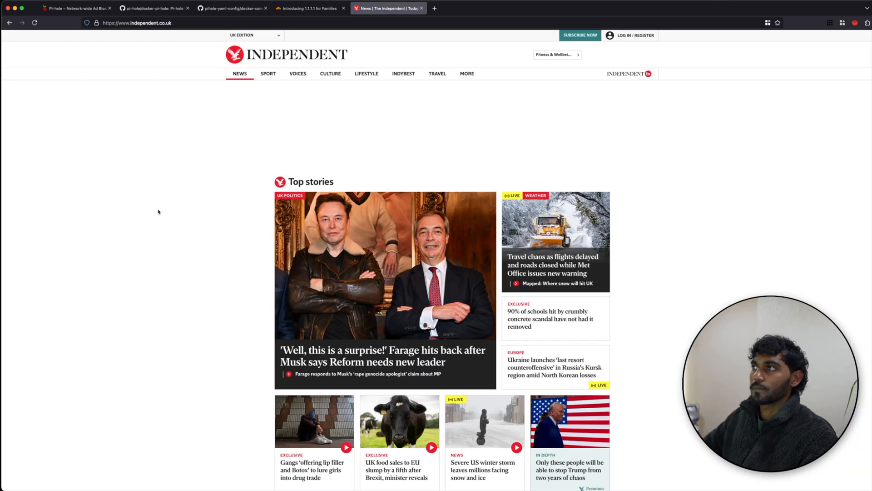
scroll("down", 3)
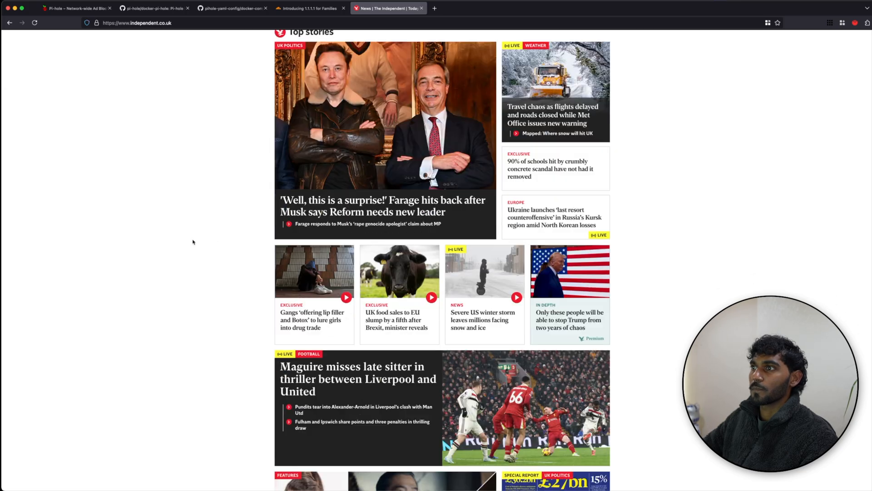
scroll("down", 3)
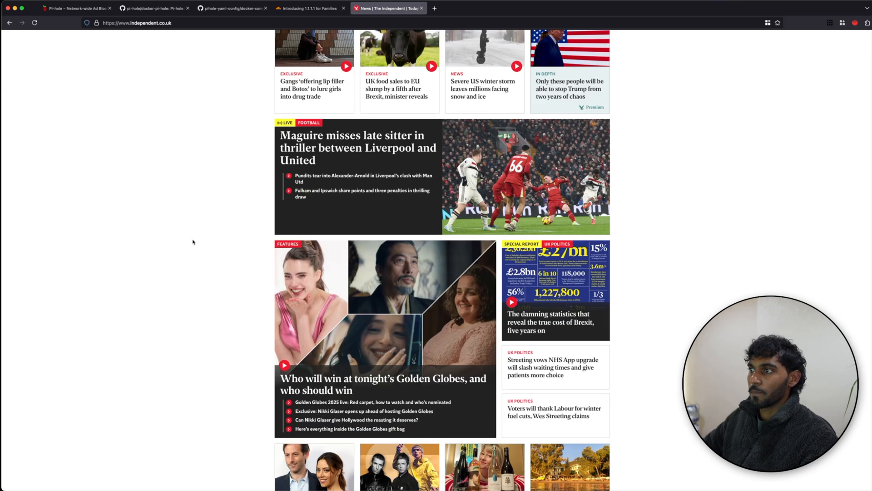
scroll("down", 3)
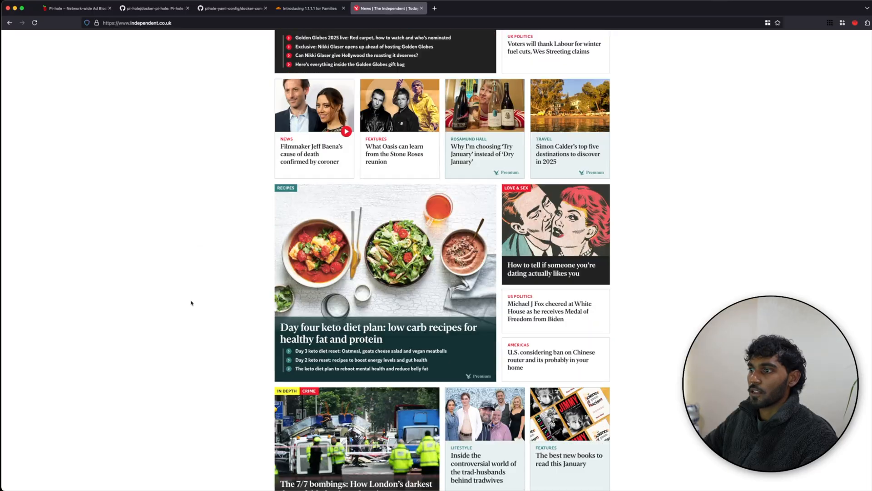
scroll("down", 3)
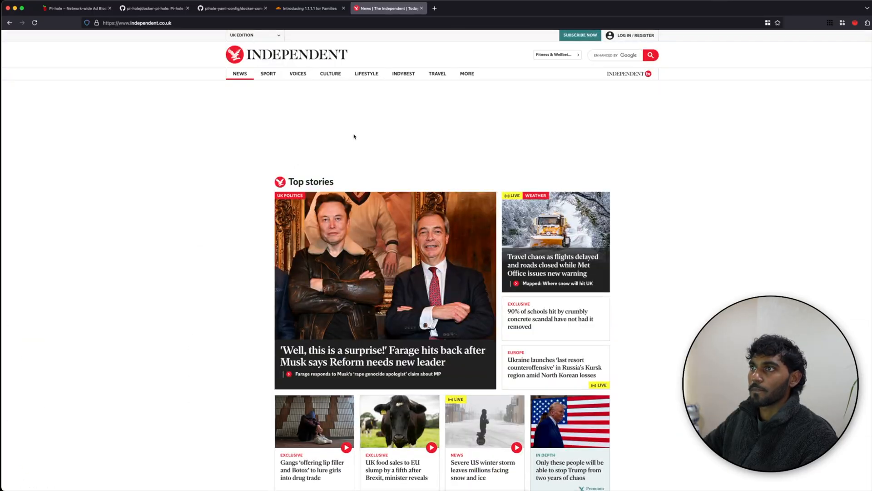
mouse_move(596, 159)
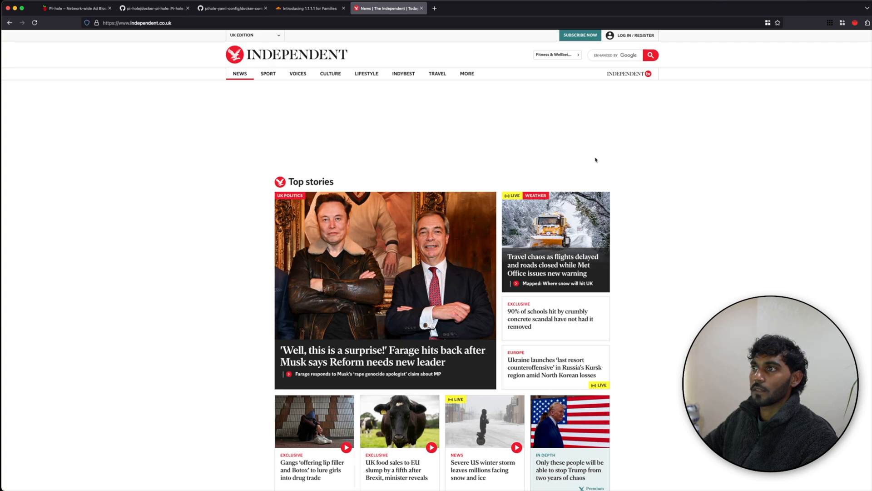
mouse_move(296, 169)
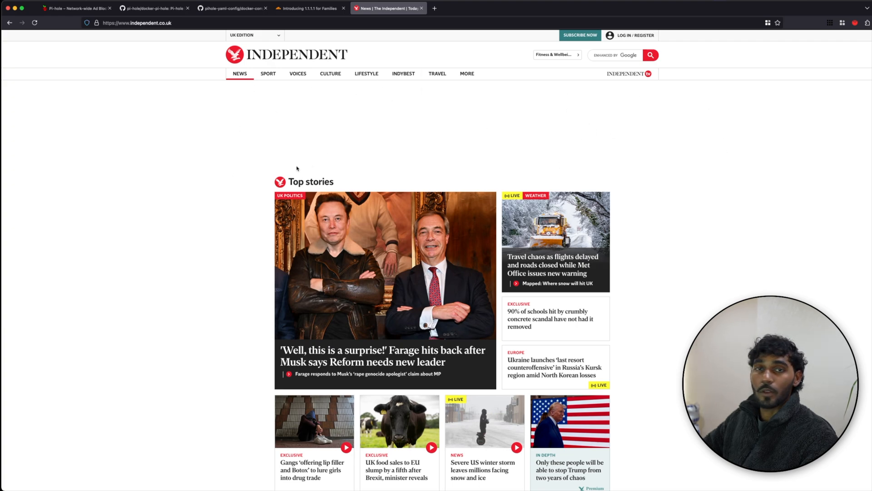
mouse_move(246, 160)
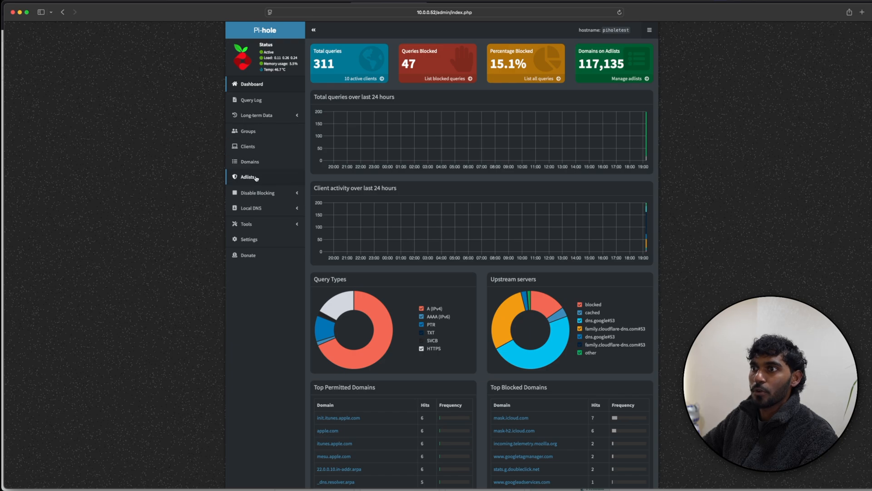
- Show Adlist group management with its single enabled StevenBlack hosts adlist
left_click(248, 176)
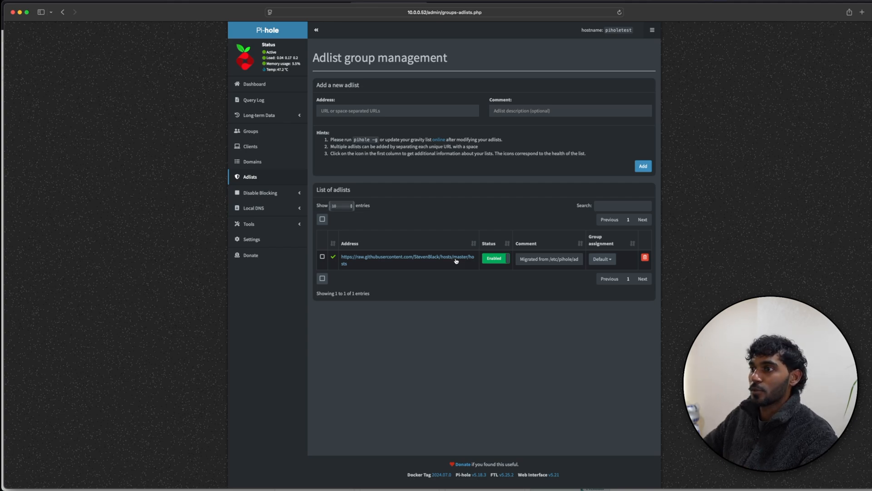
mouse_move(462, 296)
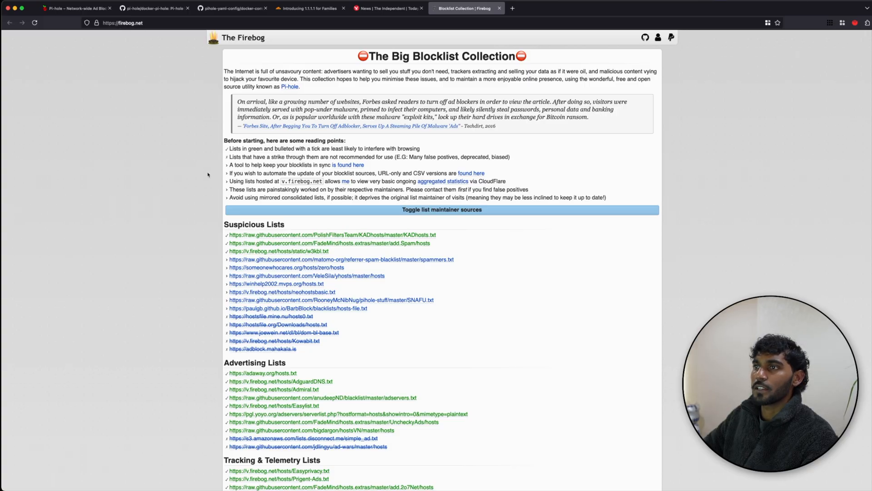
- Scroll through the Firebog's suspicious, advertising and tracking blocklist categories
scroll("down", 3)
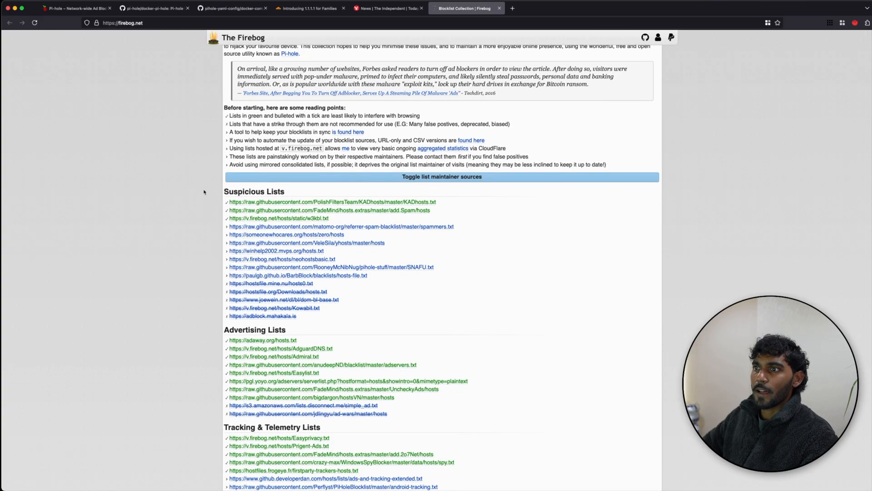
scroll("down", 3)
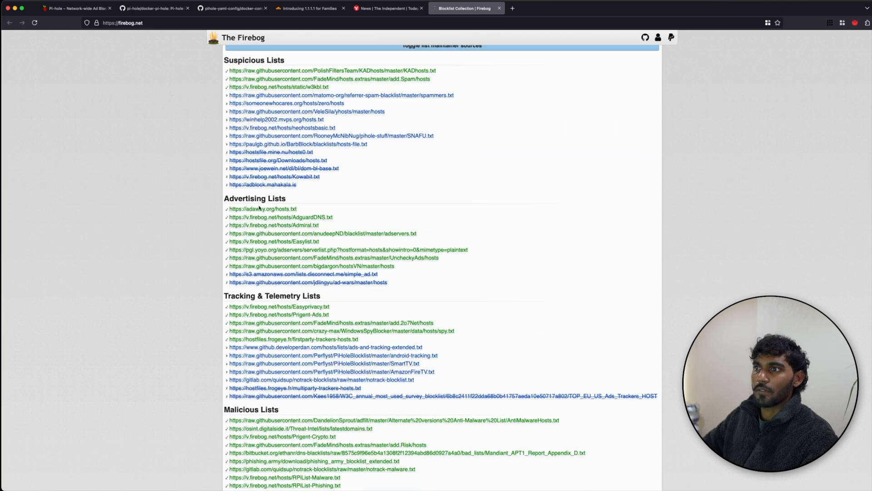
scroll("down", 3)
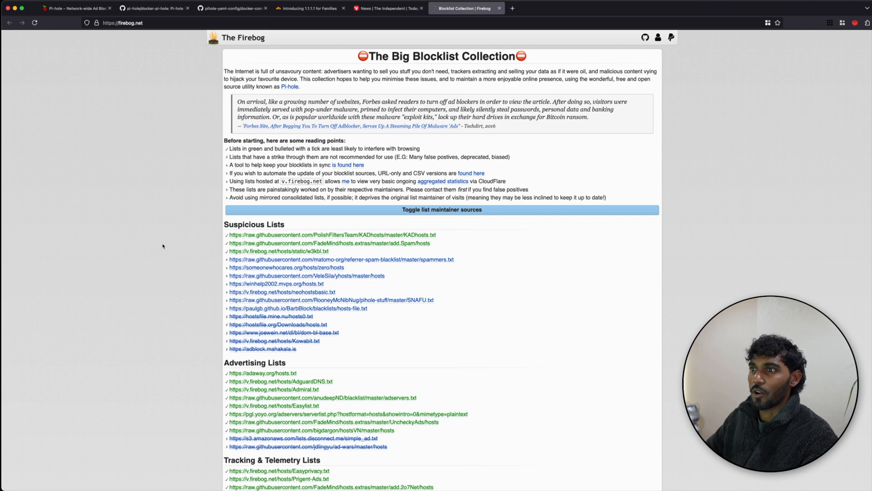
mouse_move(260, 235)
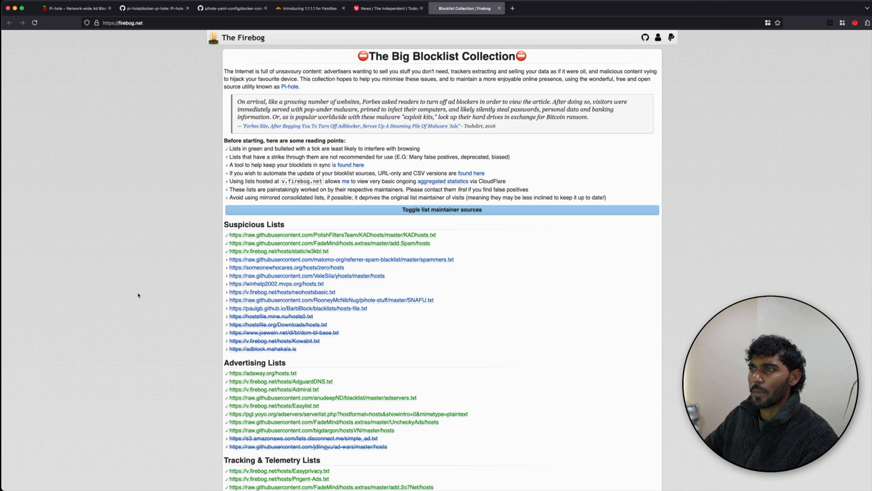
scroll("down", 3)
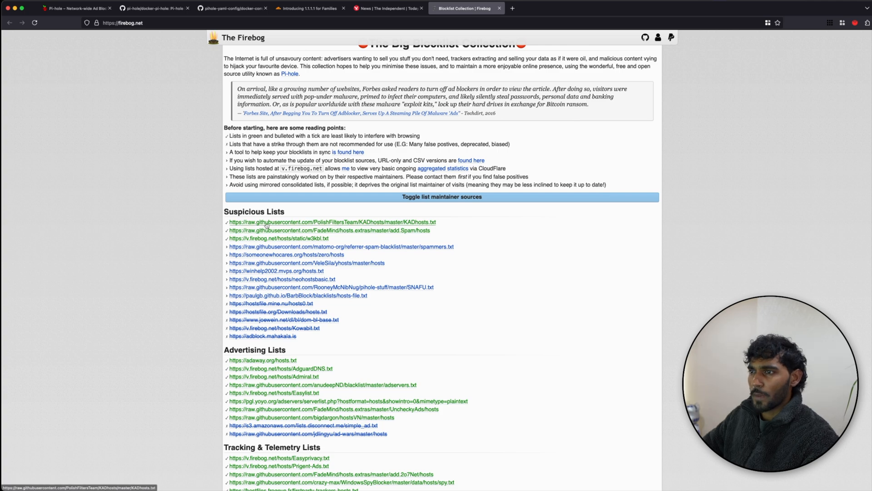
mouse_move(310, 231)
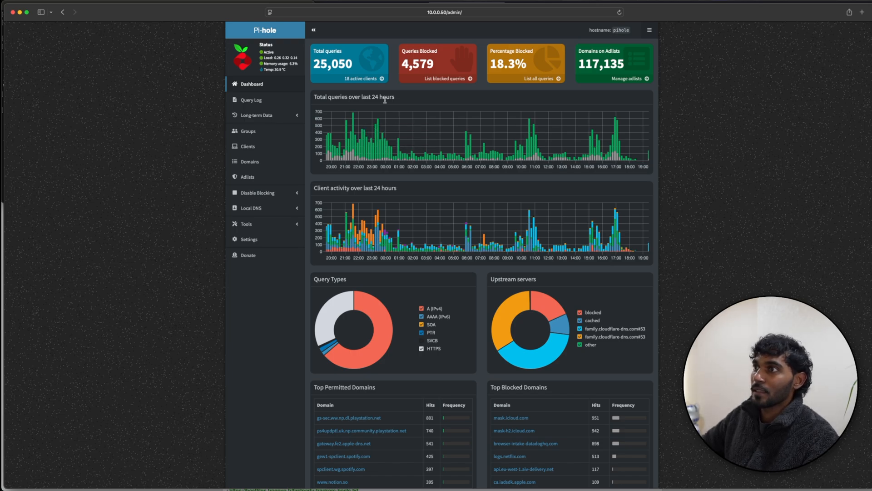
mouse_move(576, 153)
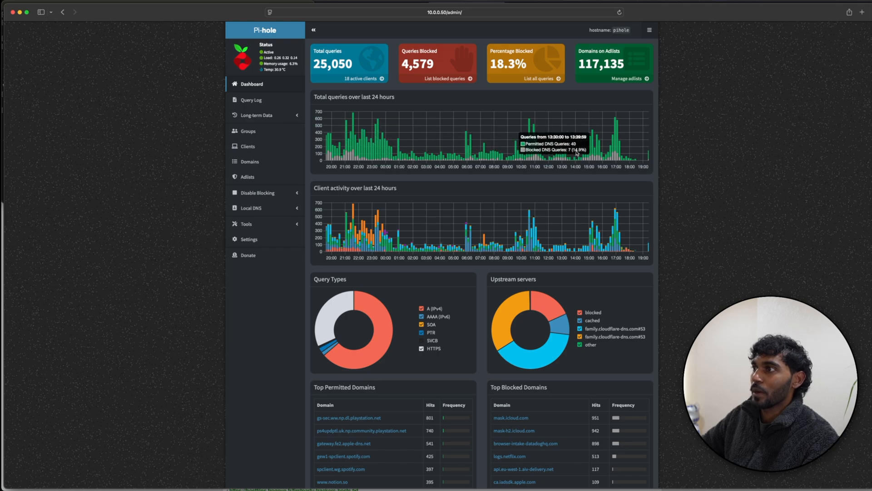